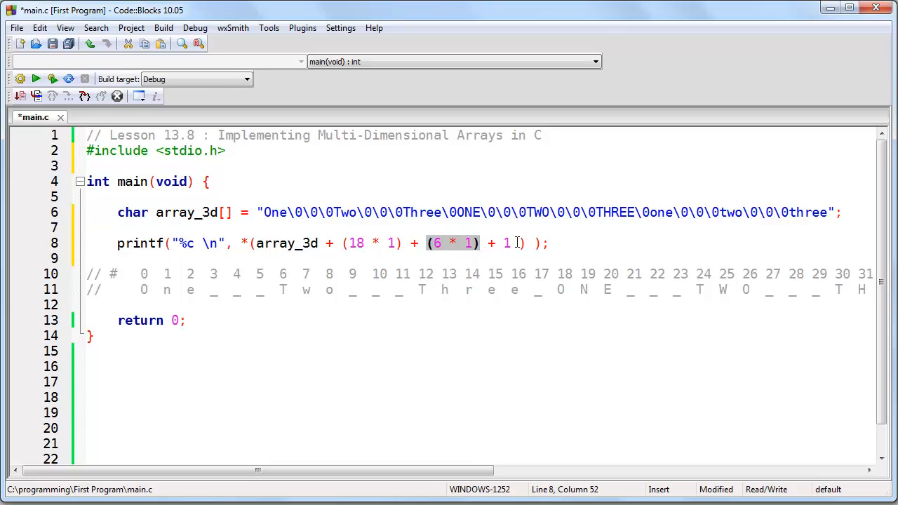
# - Add a // Pointer Offset Syntax comment above the printf and a // Subscript Operator Syntax comment below
pyautogui.write('/')
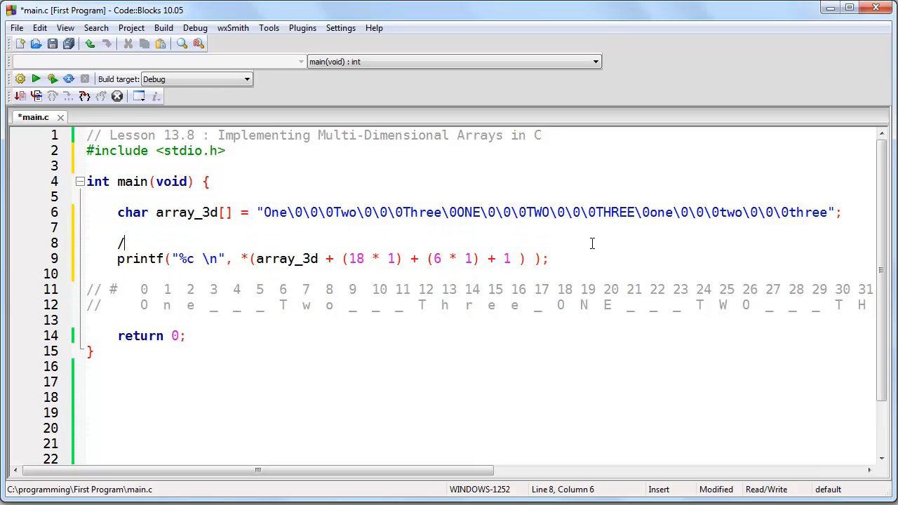
pyautogui.write('/ Pointer Offset Syntax')
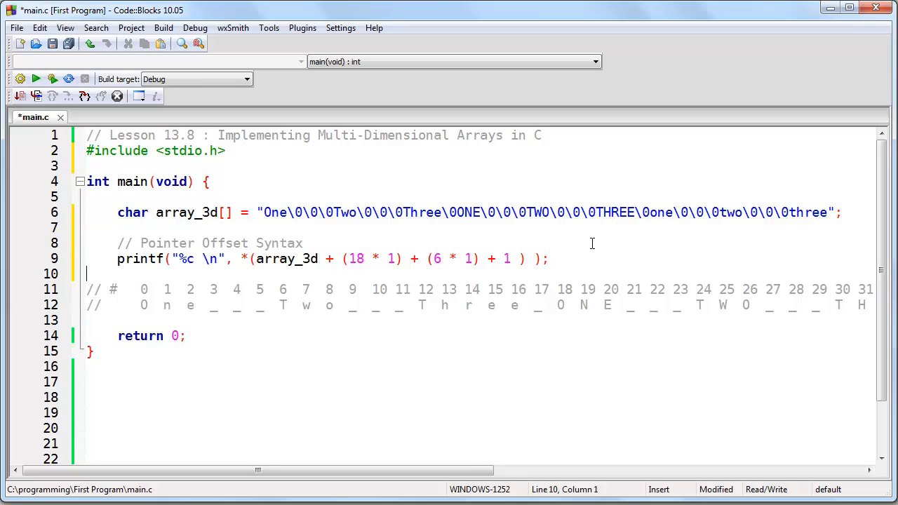
pyautogui.press('Return')
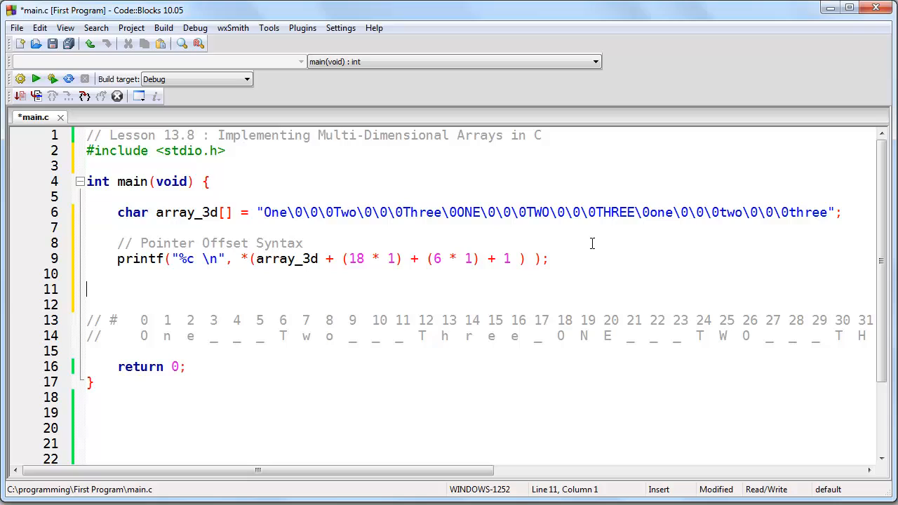
pyautogui.write('//')
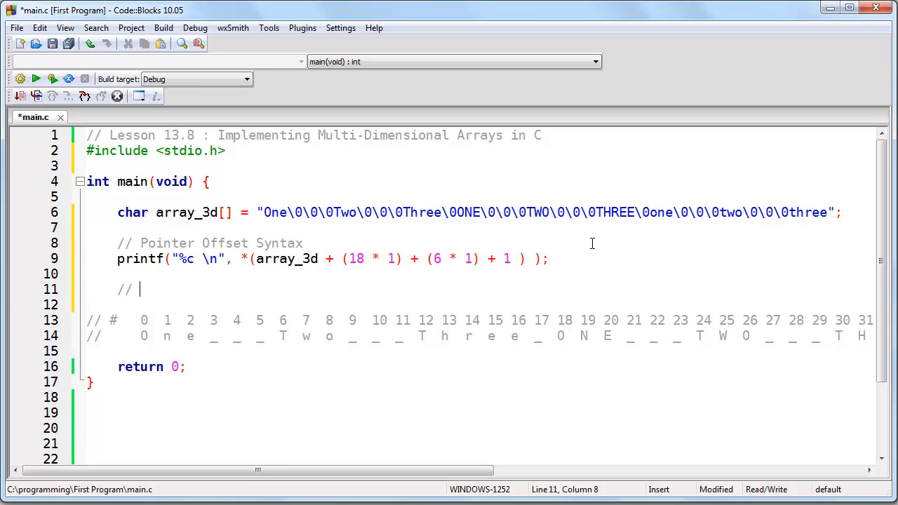
pyautogui.write('Subscript Operator Syntax')
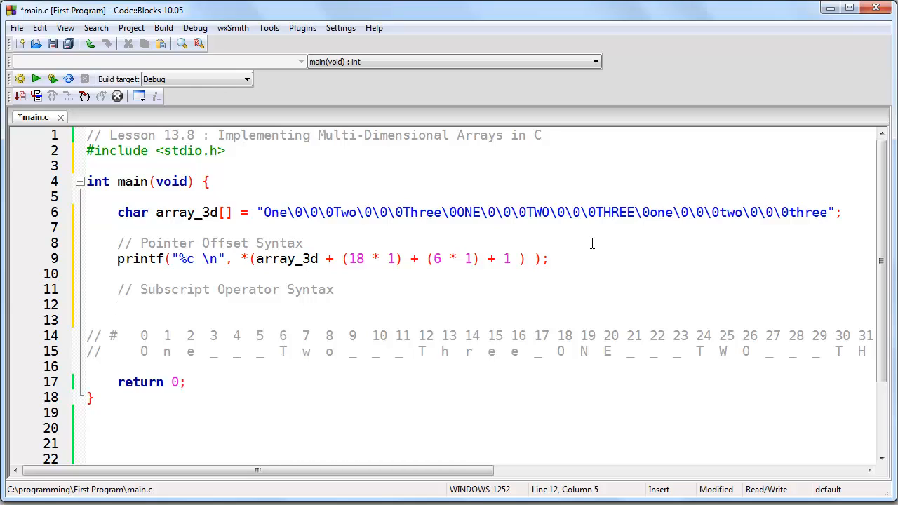
# - Write a second printf under the subscript comment printing array_3d[1][1][1] as a character
pyautogui.click(118, 305)
pyautogui.write('printf("%c \\n", array_3d[1][1) + 1 ) );')
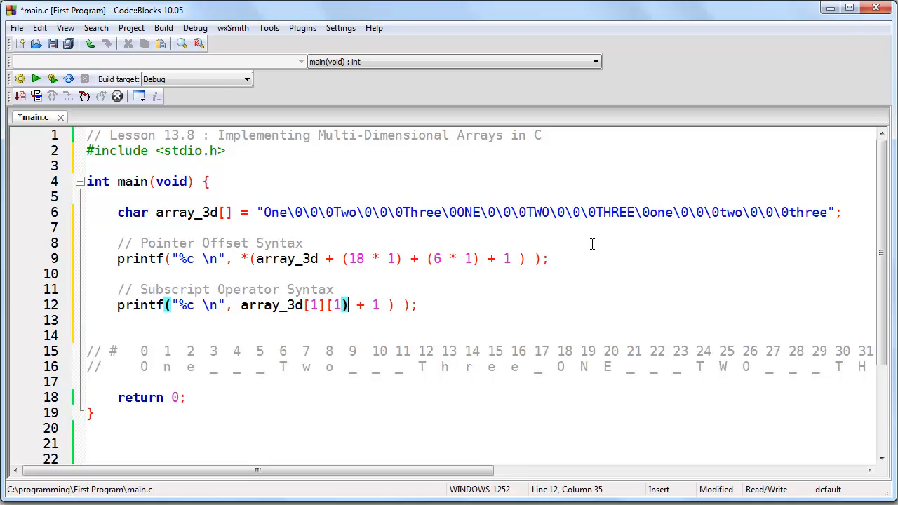
pyautogui.write('[1[')
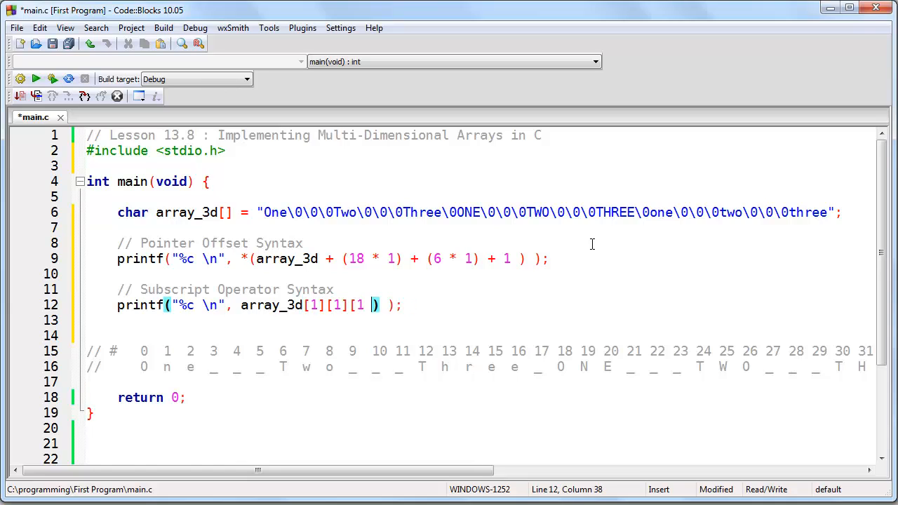
pyautogui.press('Return')
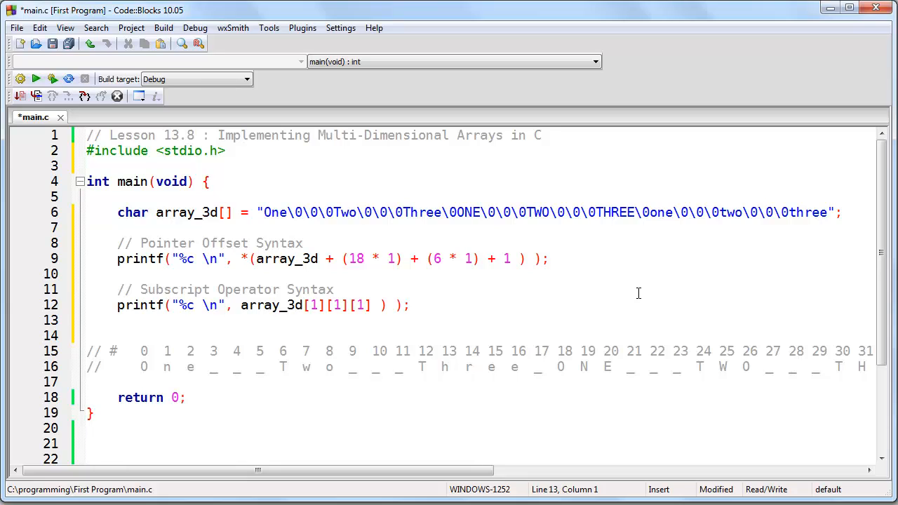
pyautogui.moveTo(295, 322)
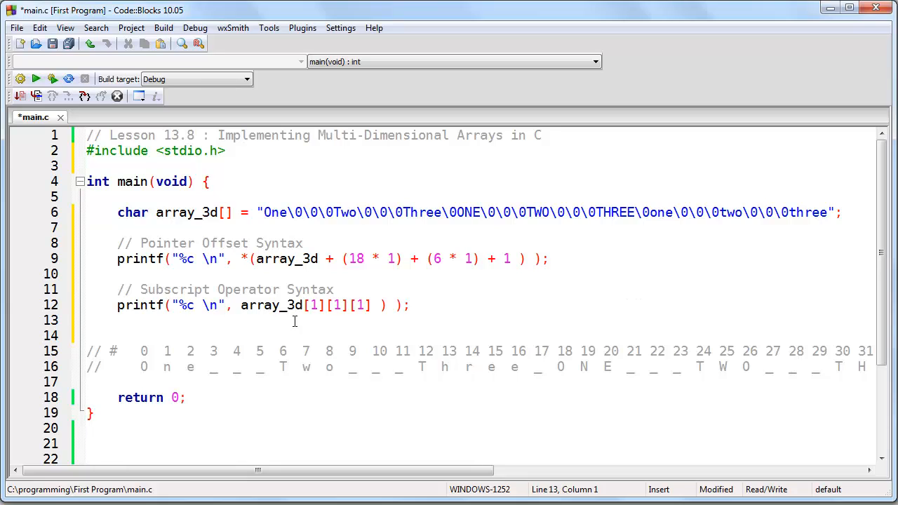
pyautogui.click(316, 304)
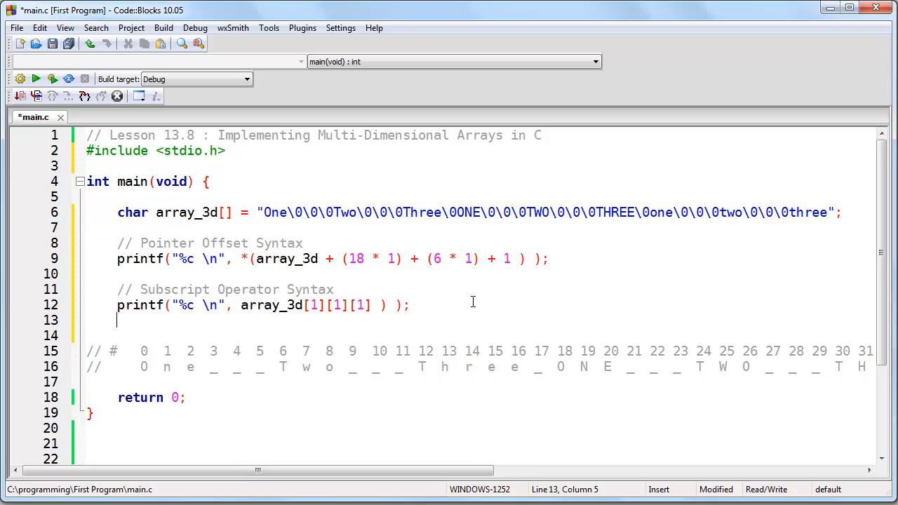
pyautogui.click(372, 305)
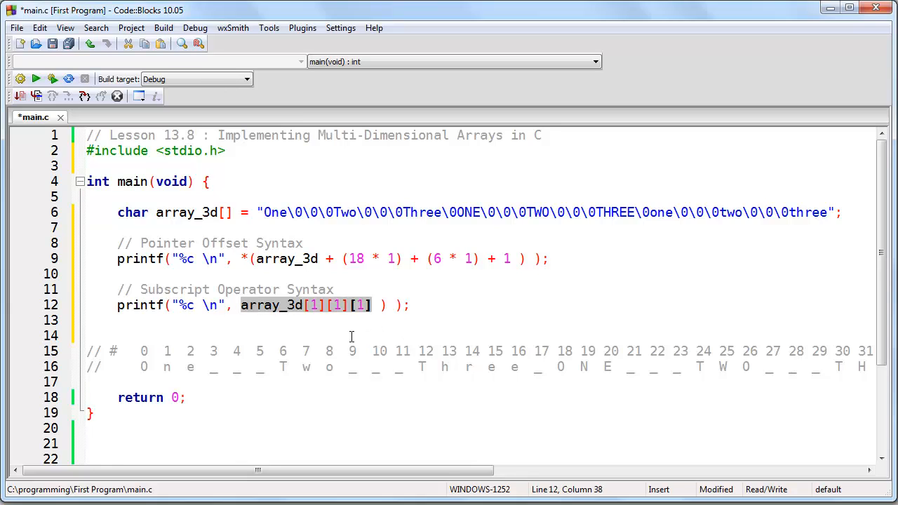
pyautogui.click(316, 305)
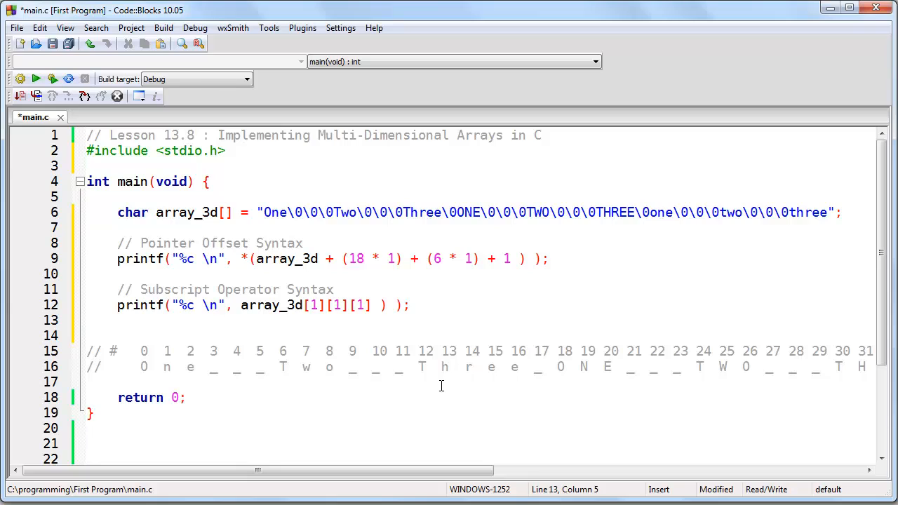
pyautogui.click(118, 320)
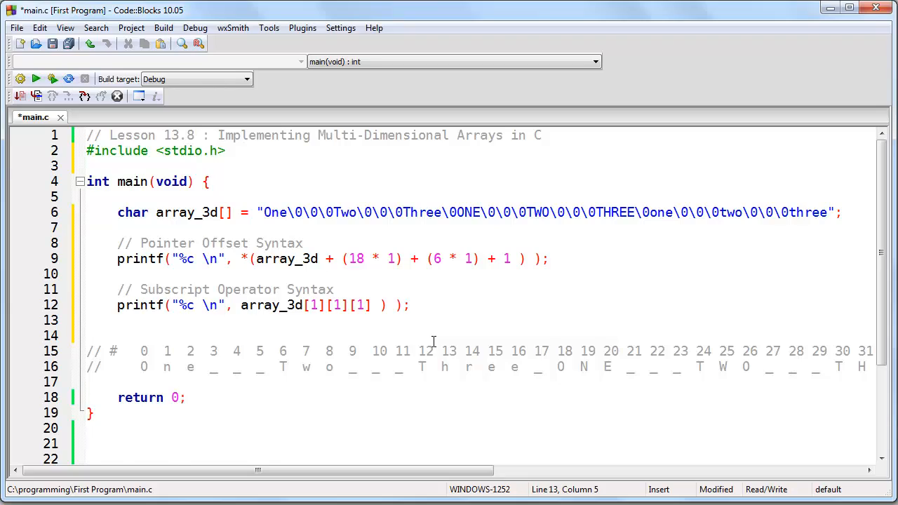
# - Scroll to the printf statements and view the end of the character index comment
pyautogui.scroll(-3)
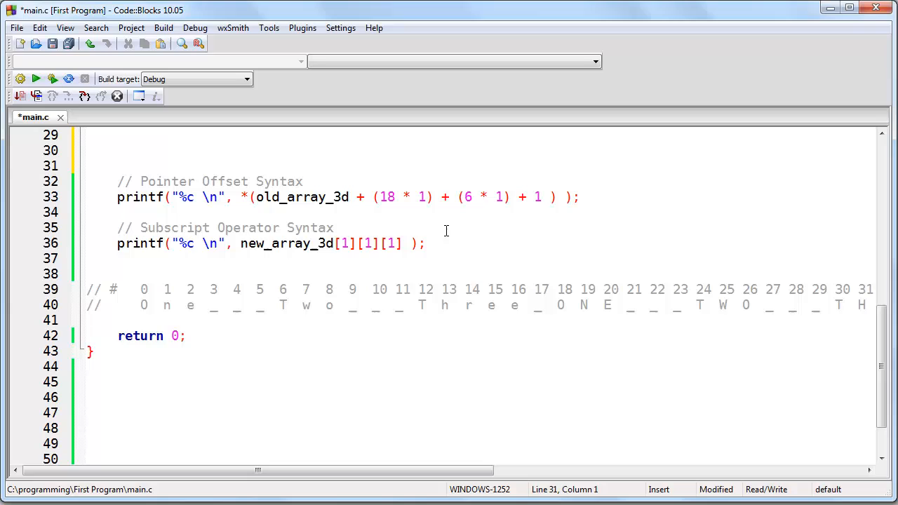
pyautogui.click(87, 166)
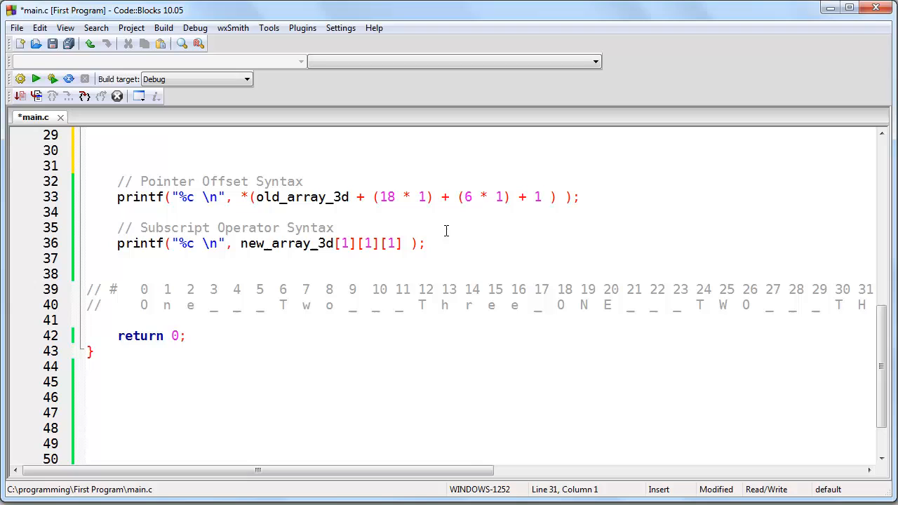
pyautogui.click(141, 304)
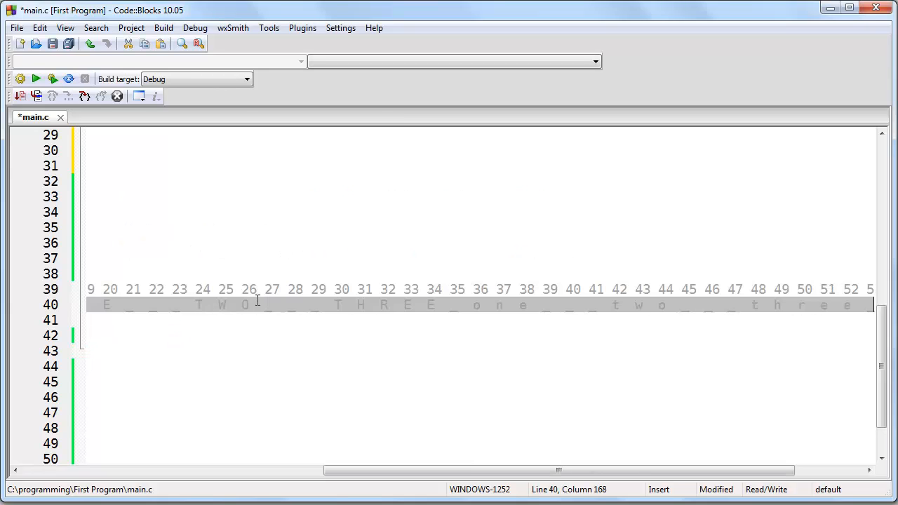
pyautogui.hscroll(-3)
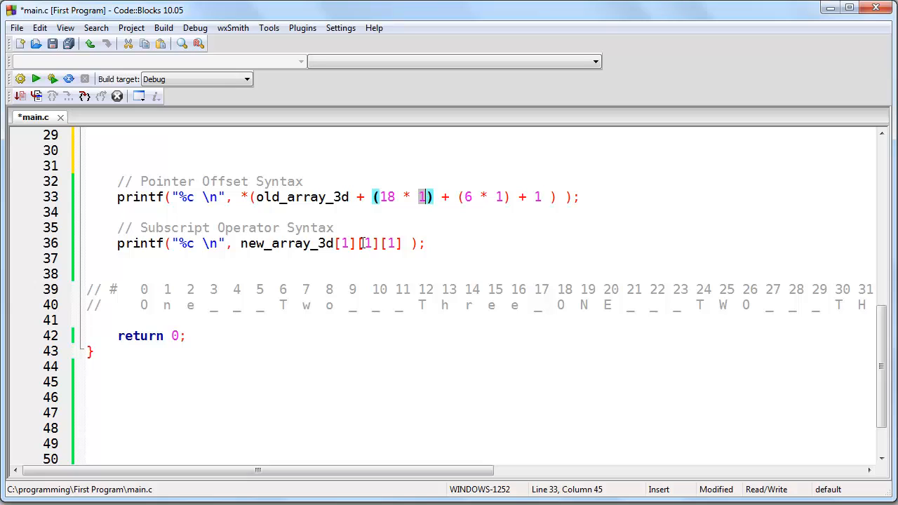
# - Change the offsets to (18 * 0) + (6 * 2) + 3 and index [0][2][3] to print one char, then build and run
pyautogui.click(498, 196)
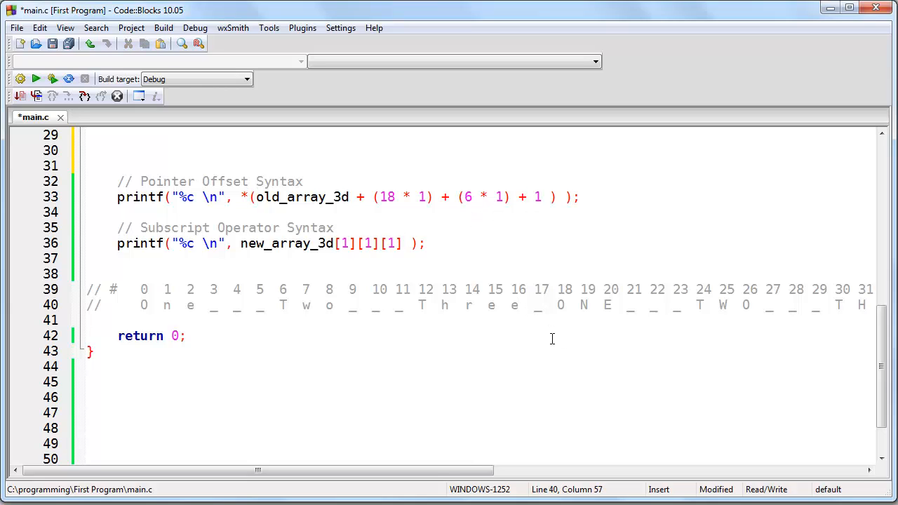
pyautogui.click(491, 305)
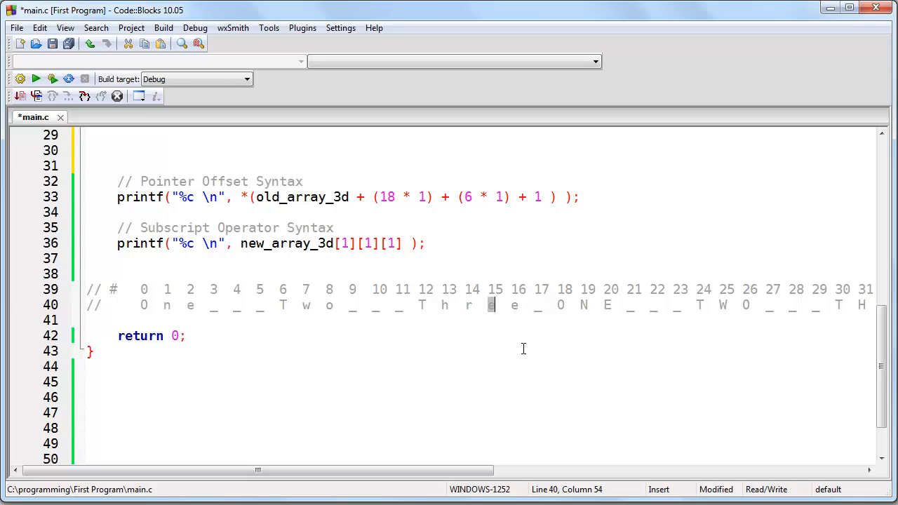
pyautogui.click(147, 289)
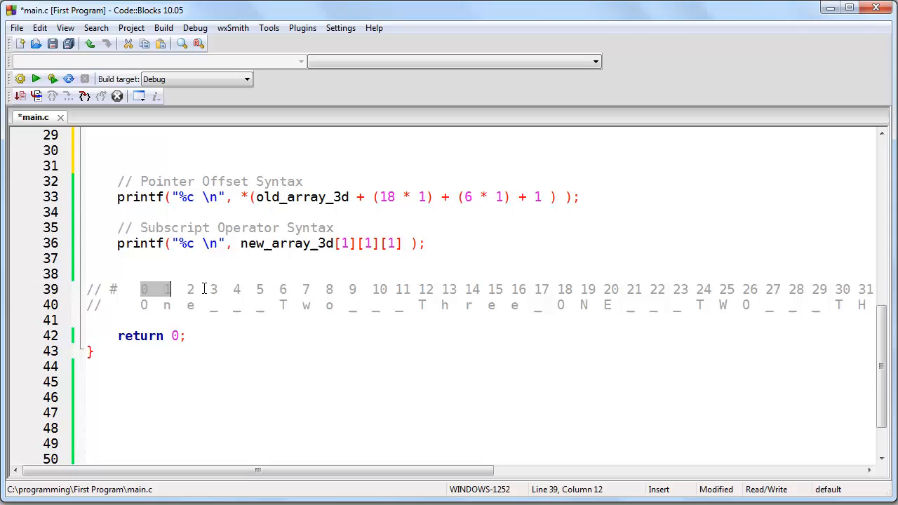
pyautogui.moveTo(183, 289); pyautogui.dragTo(550, 289)
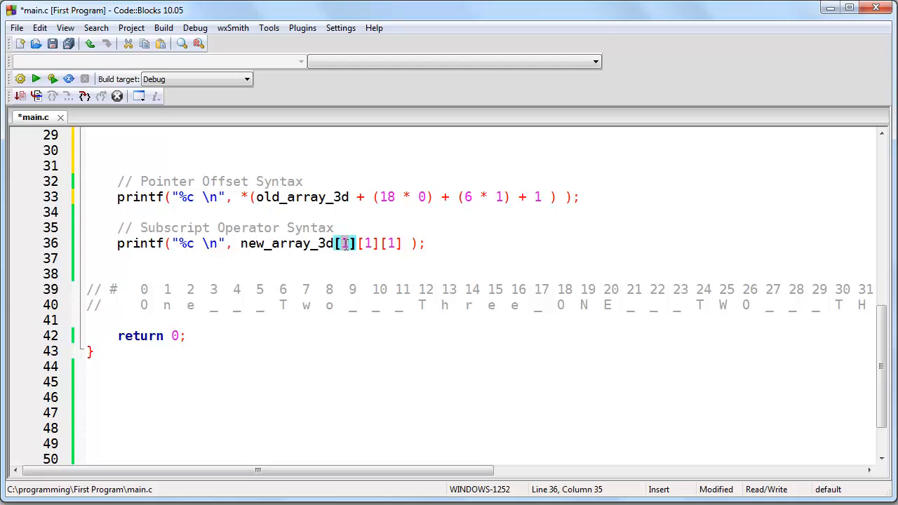
pyautogui.write('0')
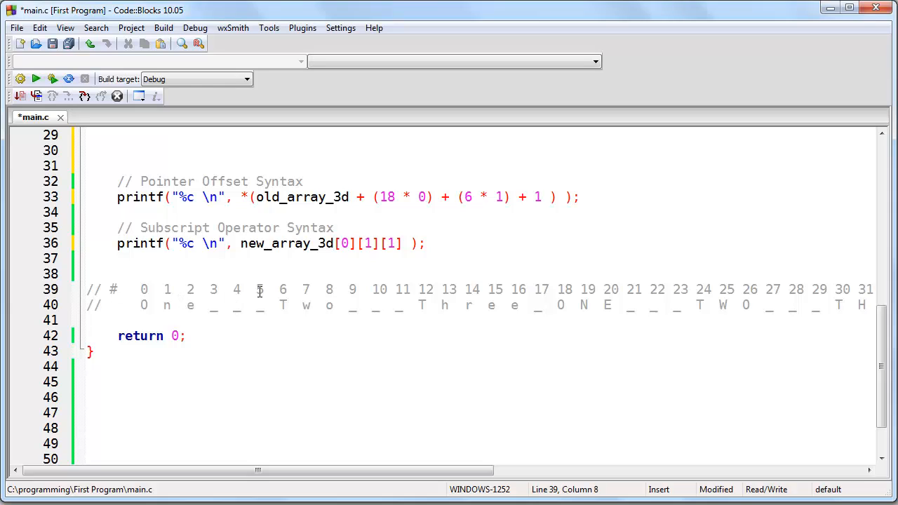
pyautogui.click(278, 289)
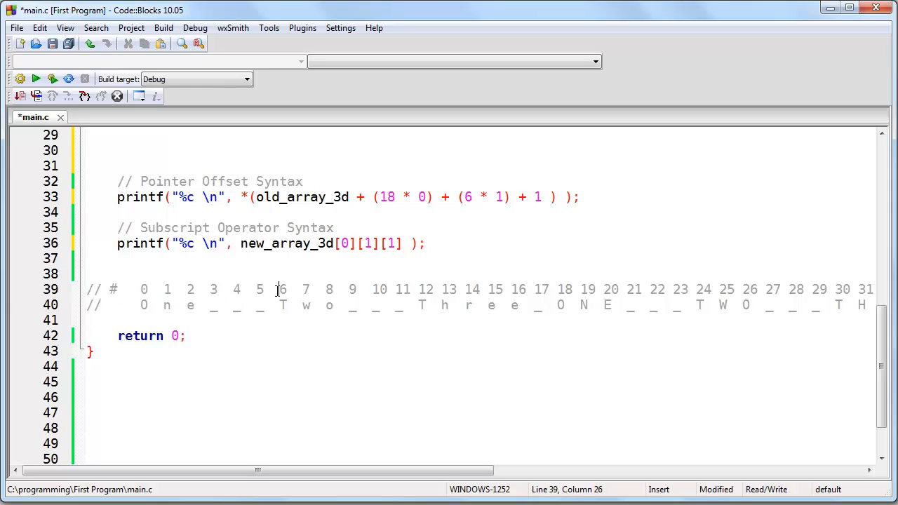
pyautogui.moveTo(280, 289); pyautogui.dragTo(444, 289)
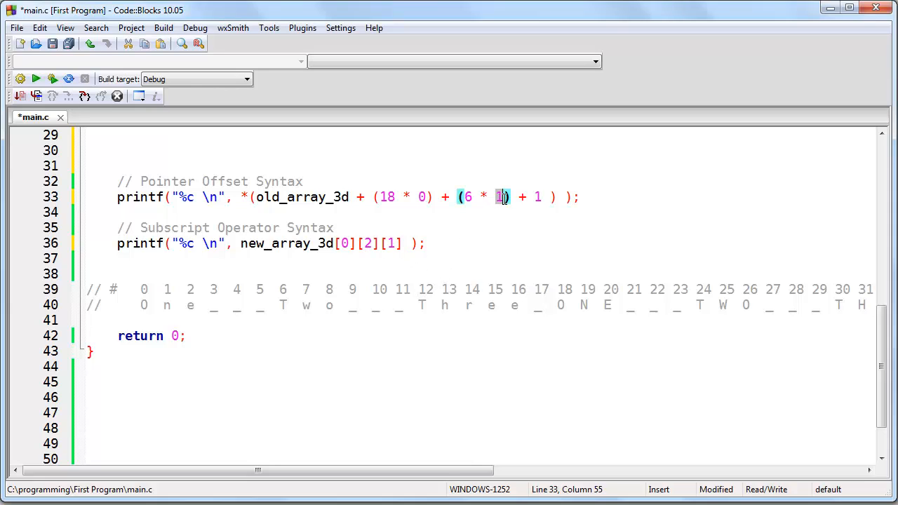
pyautogui.write('2')
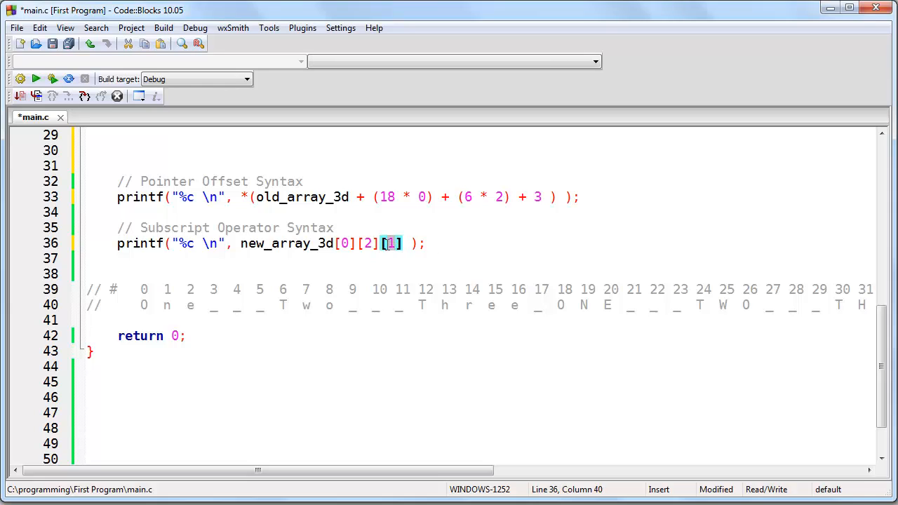
pyautogui.write('3')
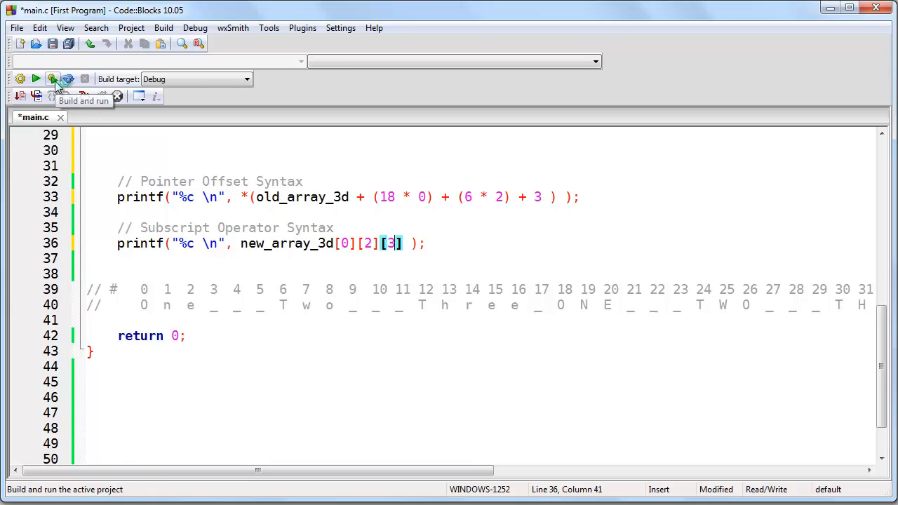
pyautogui.click(53, 78)
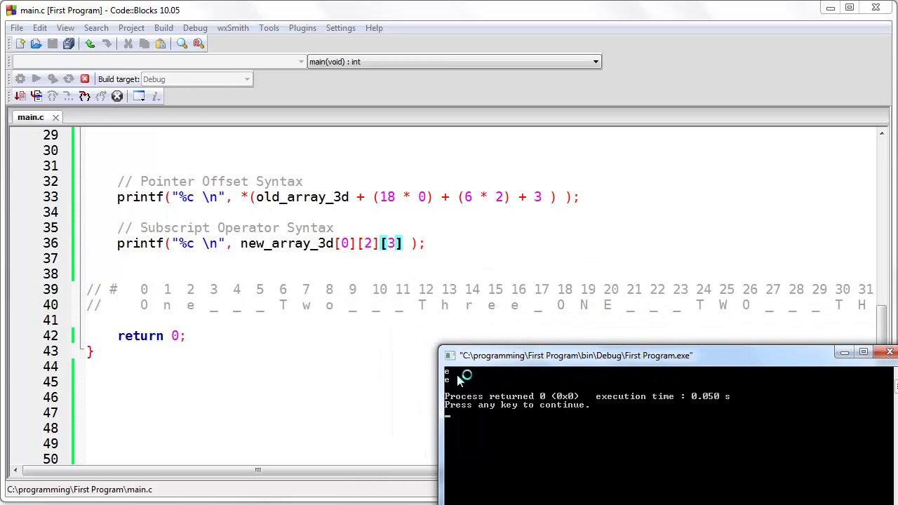
pyautogui.moveTo(488, 272)
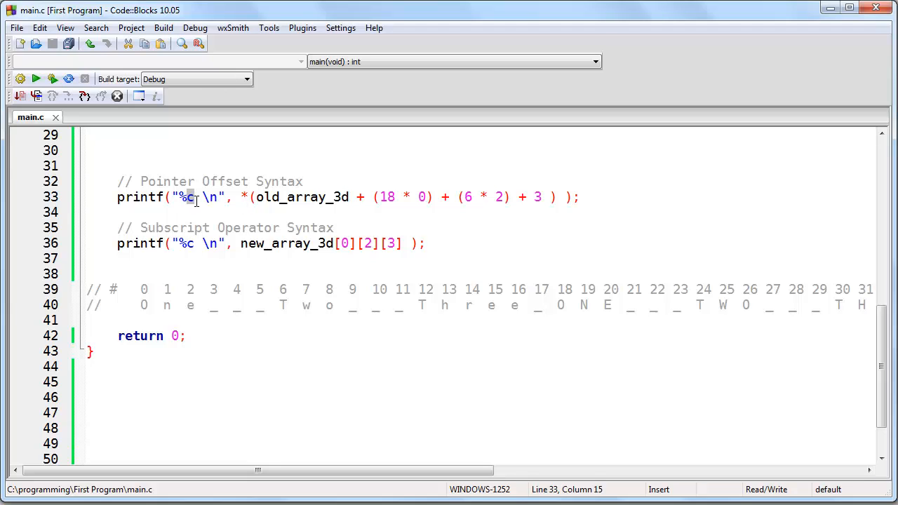
# - Switch both lines to %s strings, dropping the +3 and [3], and build and run to print Three twice
pyautogui.write('s')
pyautogui.click(270, 243)
pyautogui.write('s')
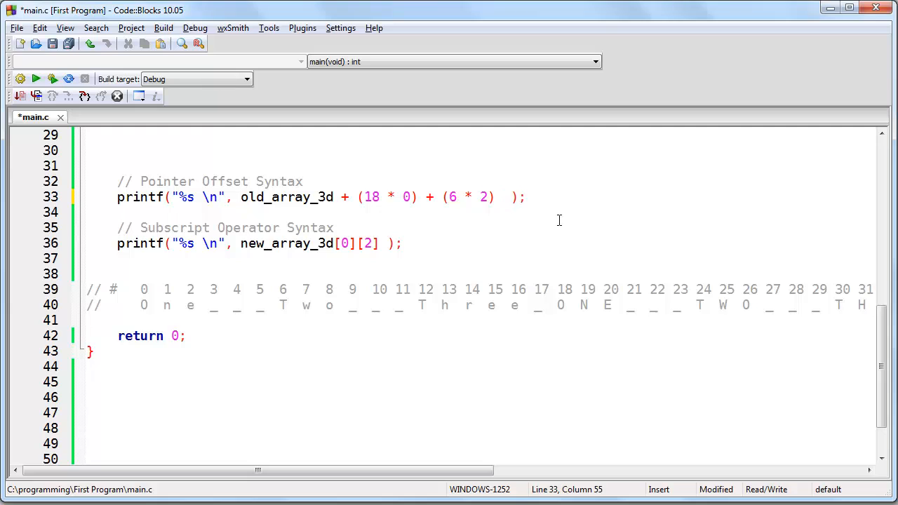
pyautogui.click(179, 197)
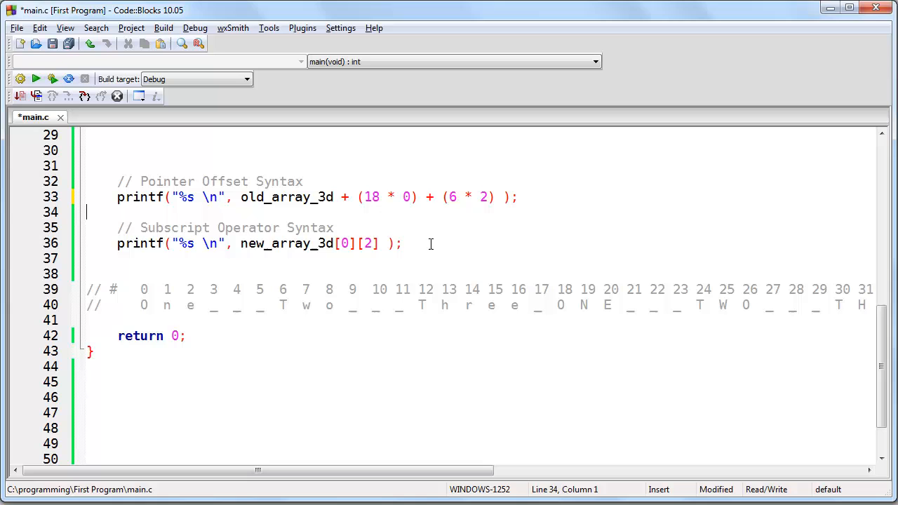
pyautogui.click(401, 244)
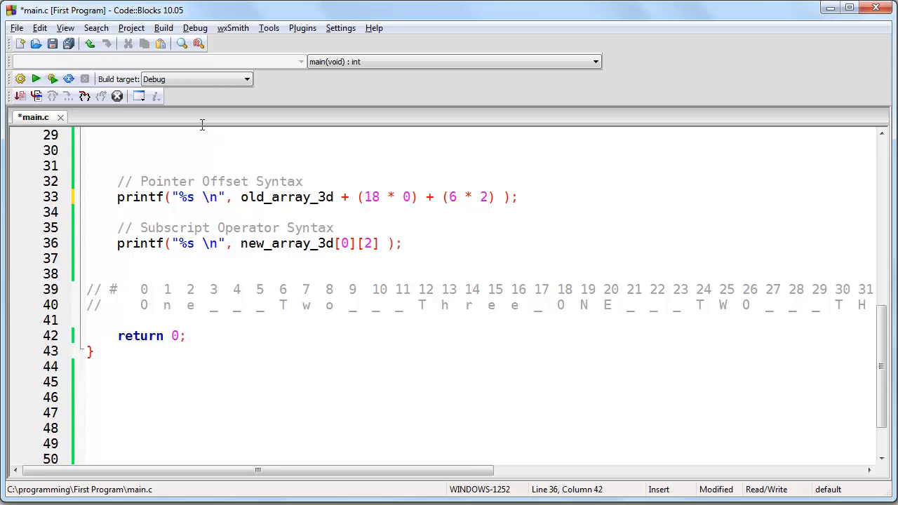
pyautogui.click(37, 79)
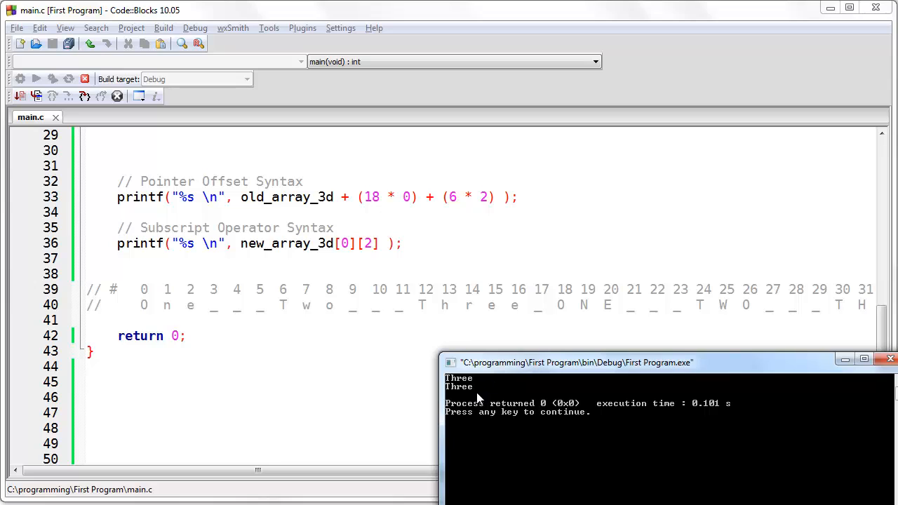
pyautogui.moveTo(856, 372)
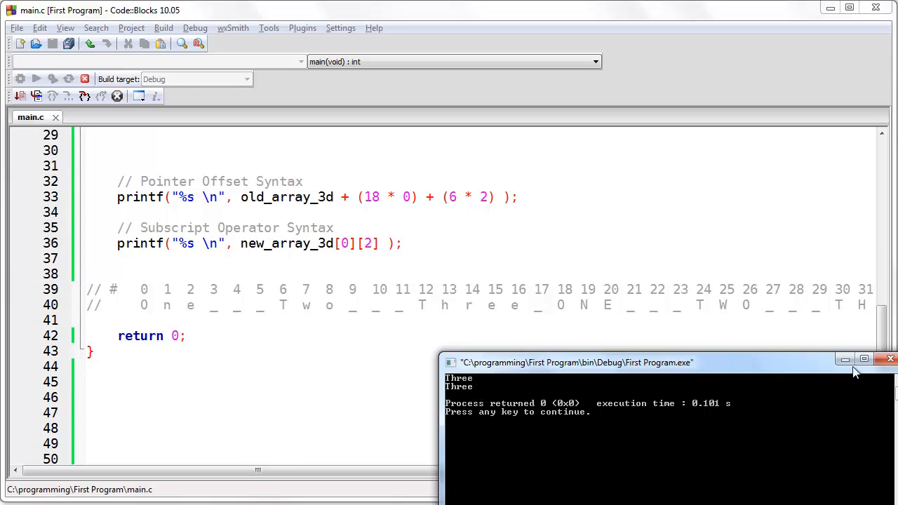
# - Close the output, change both lines to the second block ((18 * 1), [1][2]) and rerun to print THREE twice
pyautogui.click(890, 359)
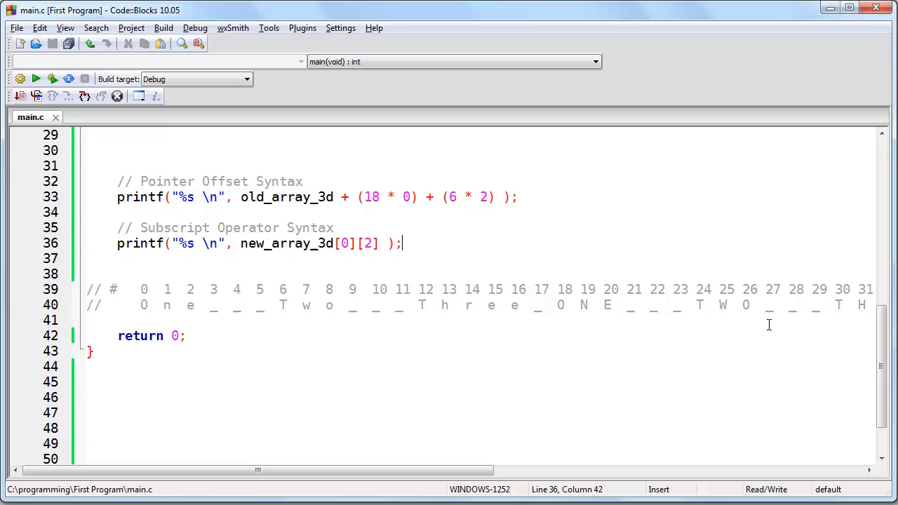
pyautogui.moveTo(373, 219)
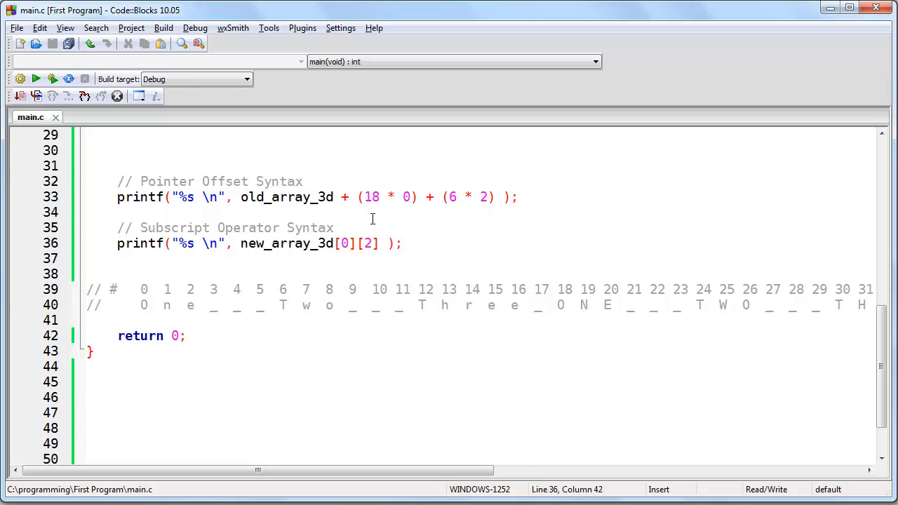
pyautogui.click(405, 197)
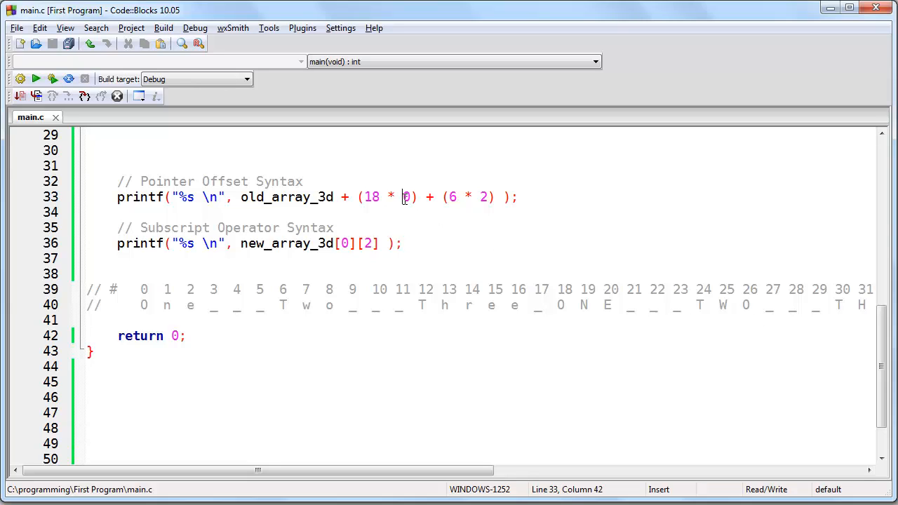
pyautogui.write('1')
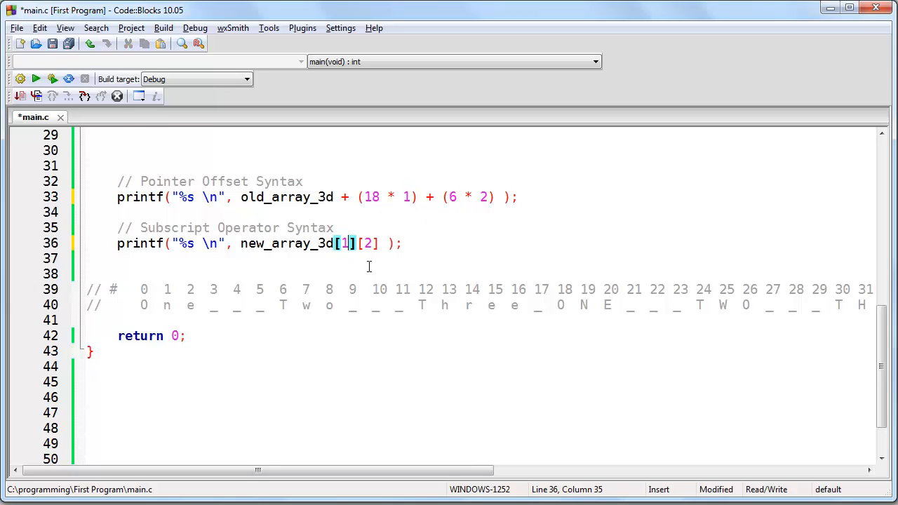
pyautogui.click(37, 78)
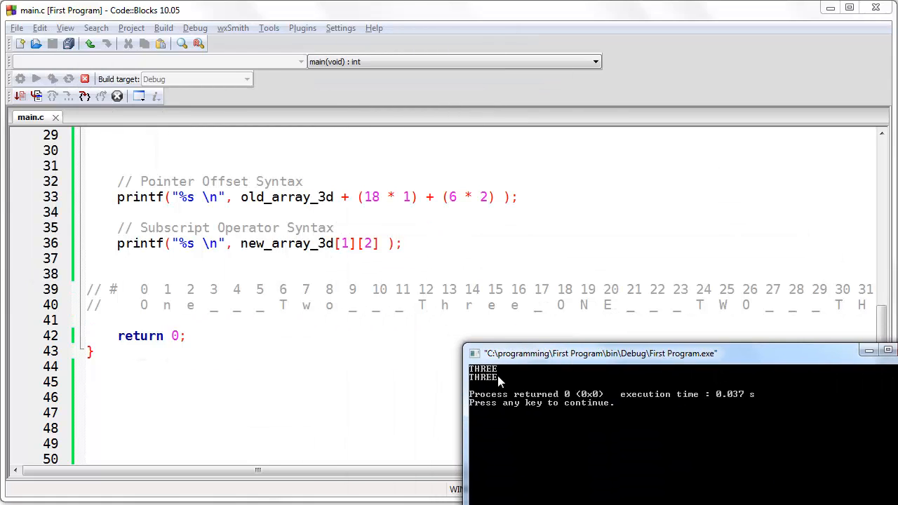
pyautogui.moveTo(632, 366)
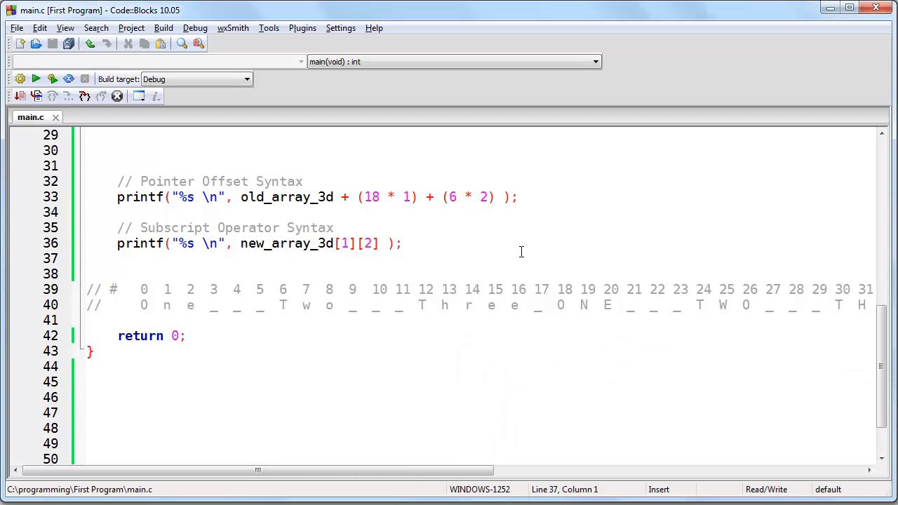
pyautogui.moveTo(433, 241)
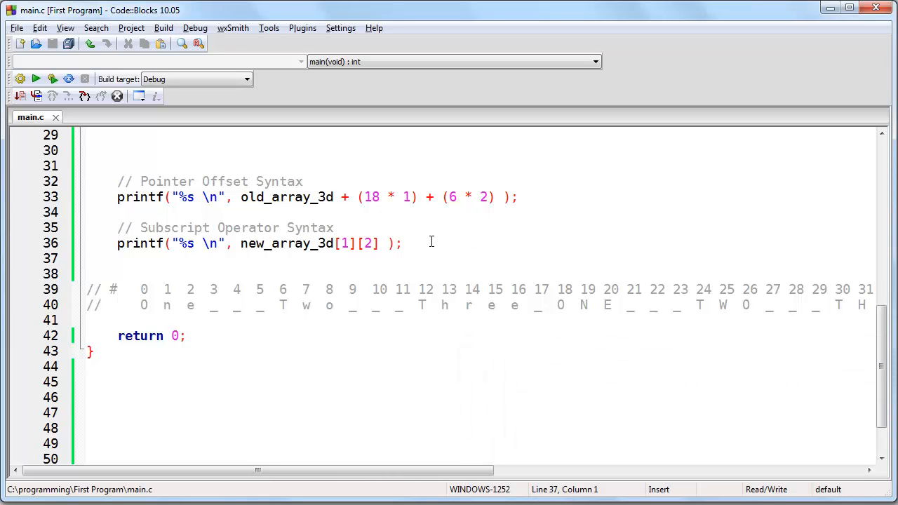
pyautogui.moveTo(474, 264)
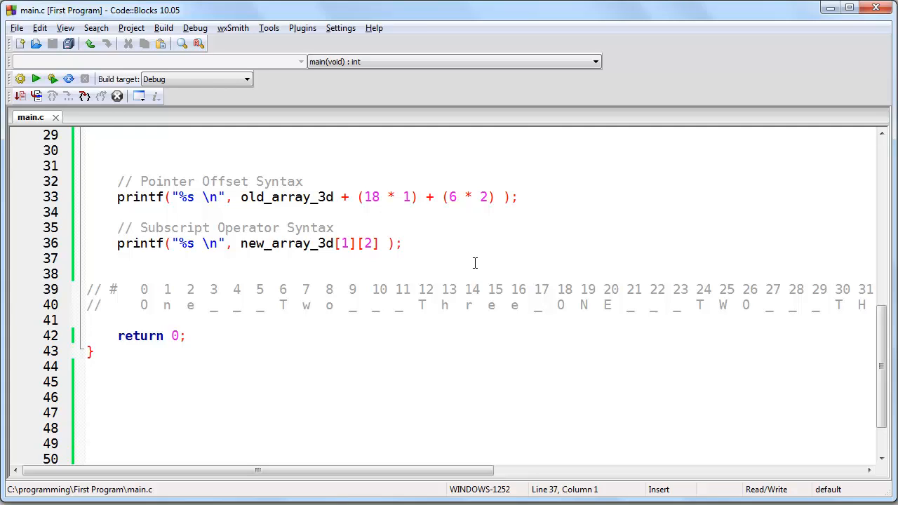
pyautogui.click(87, 258)
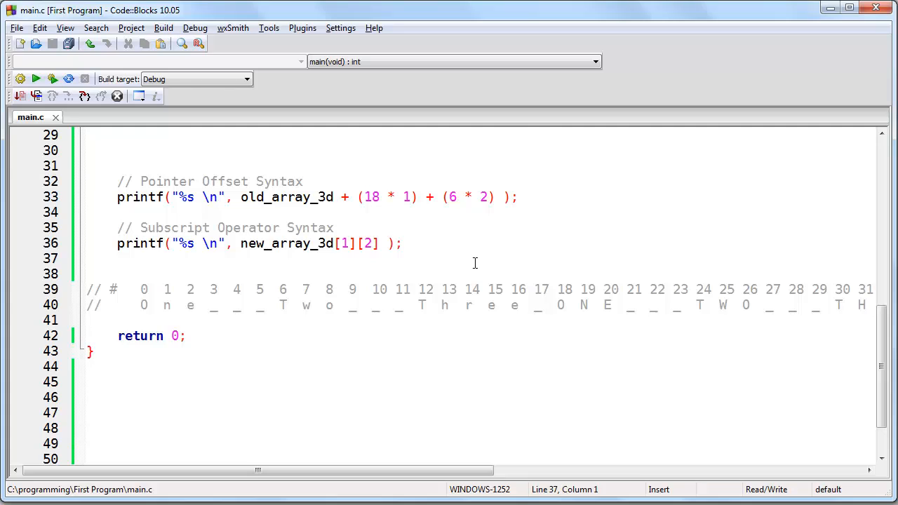
pyautogui.click(87, 258)
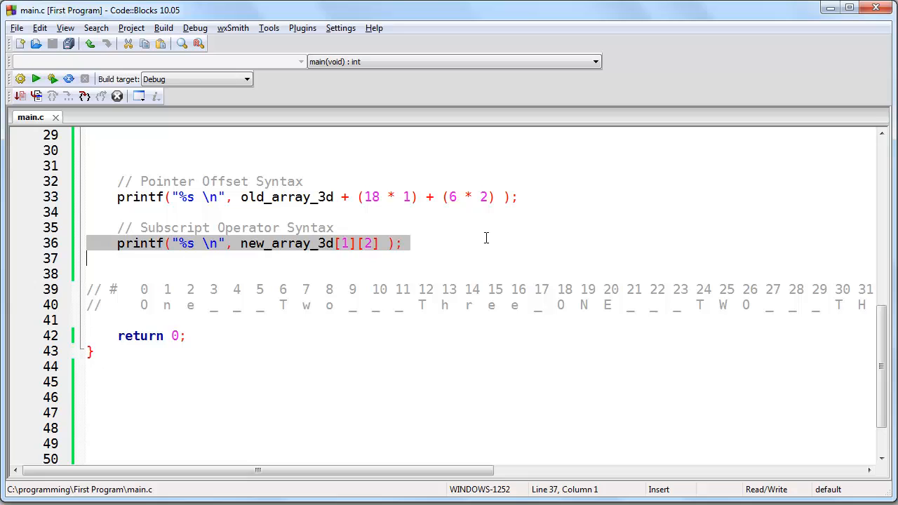
pyautogui.moveTo(386, 227)
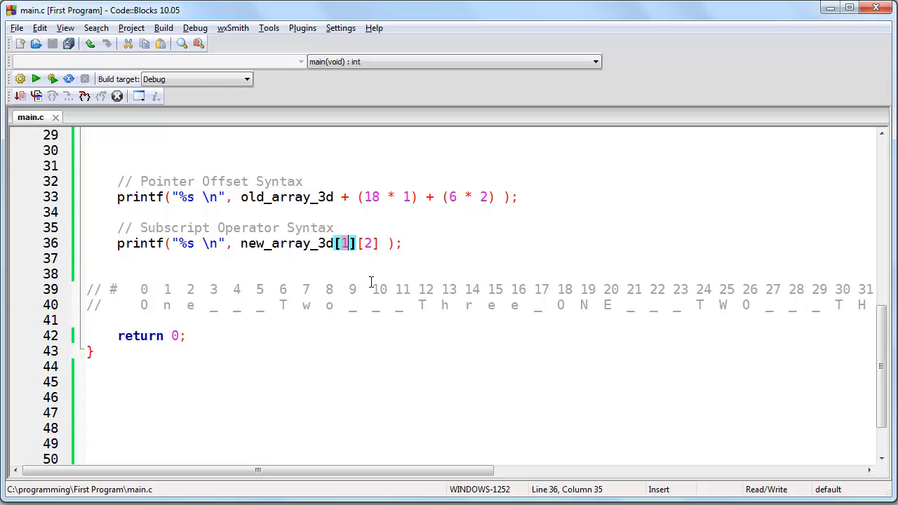
pyautogui.moveTo(376, 259)
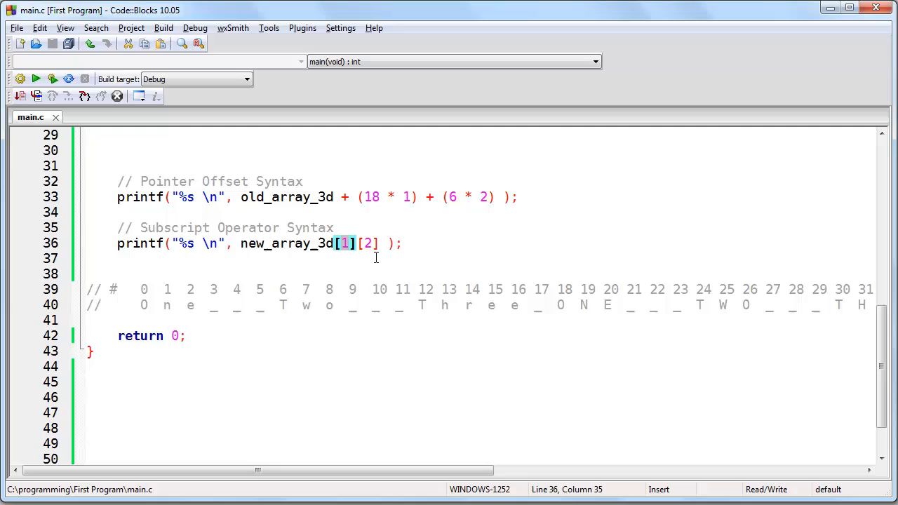
# - Insert a new empty line above the Pointer Offset Syntax comment
pyautogui.click(438, 244)
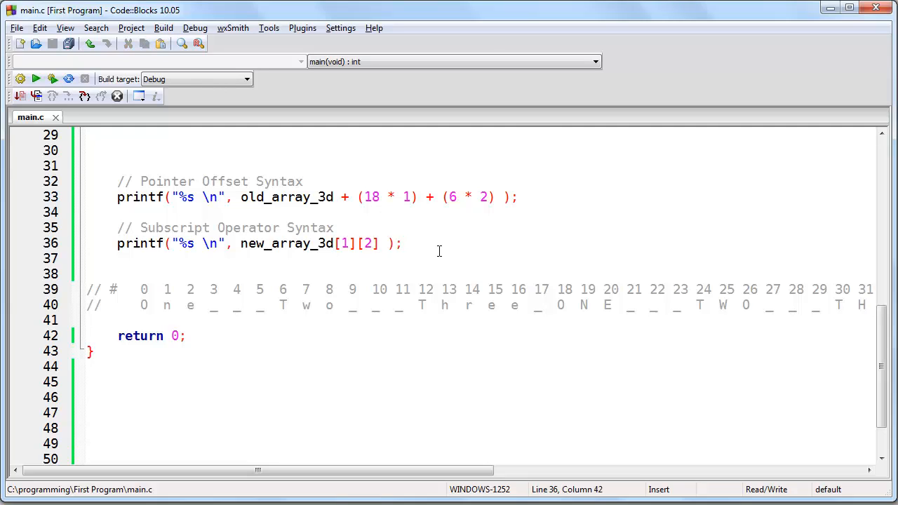
pyautogui.moveTo(435, 247)
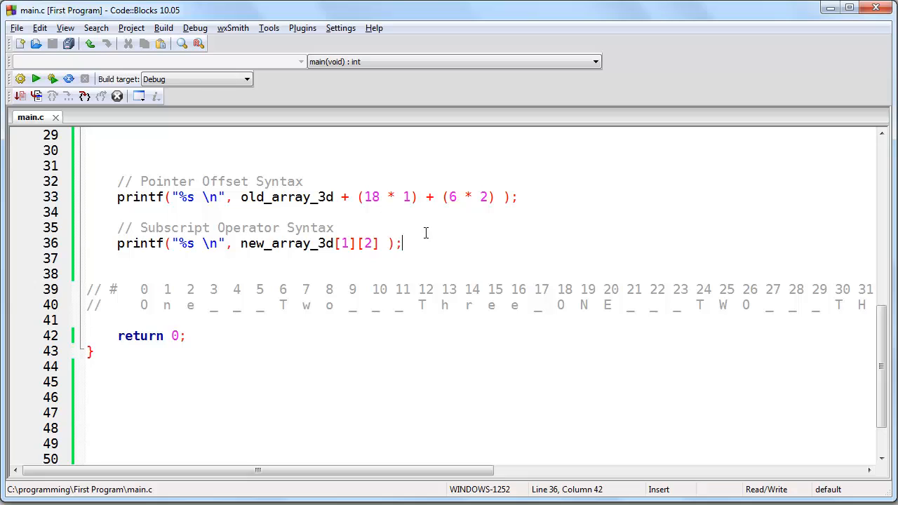
pyautogui.click(87, 166)
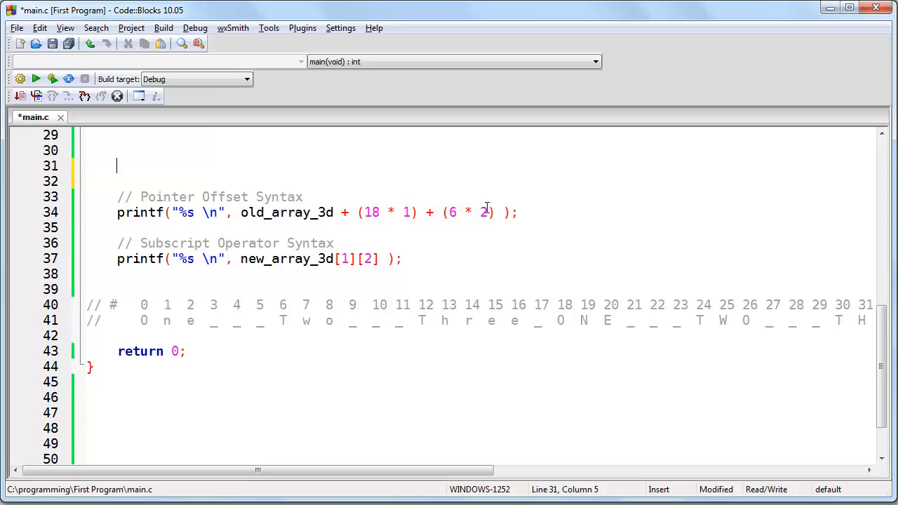
# - Declare char new_array_3d[3][3][6]; on the new line above the comments
pyautogui.write('c')
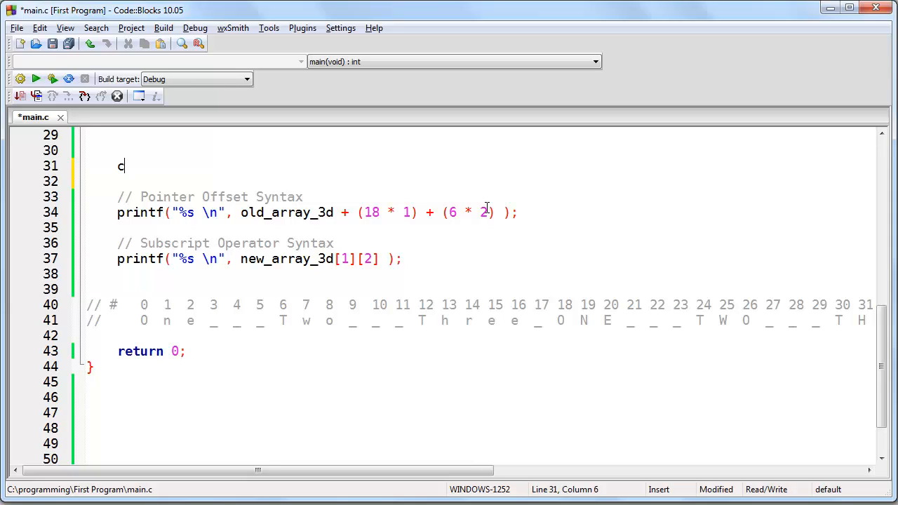
pyautogui.write('har new_array_3d[')
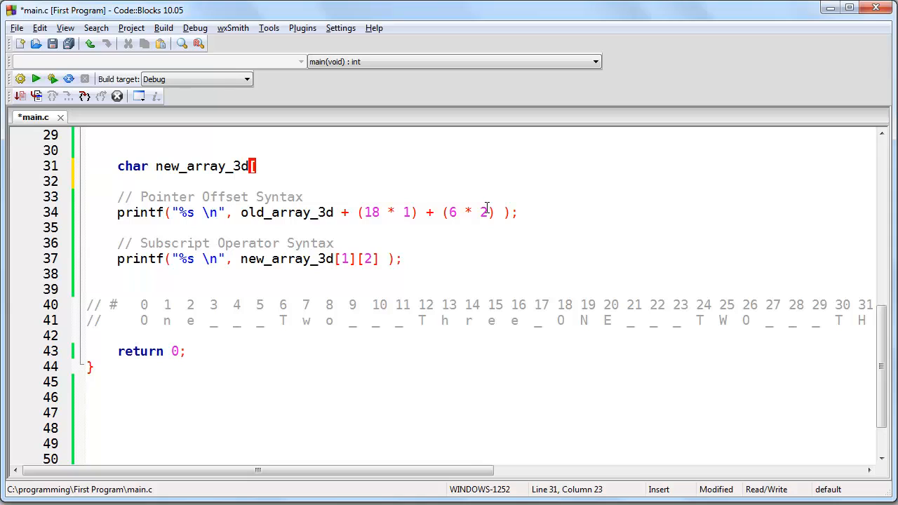
pyautogui.write('3]')
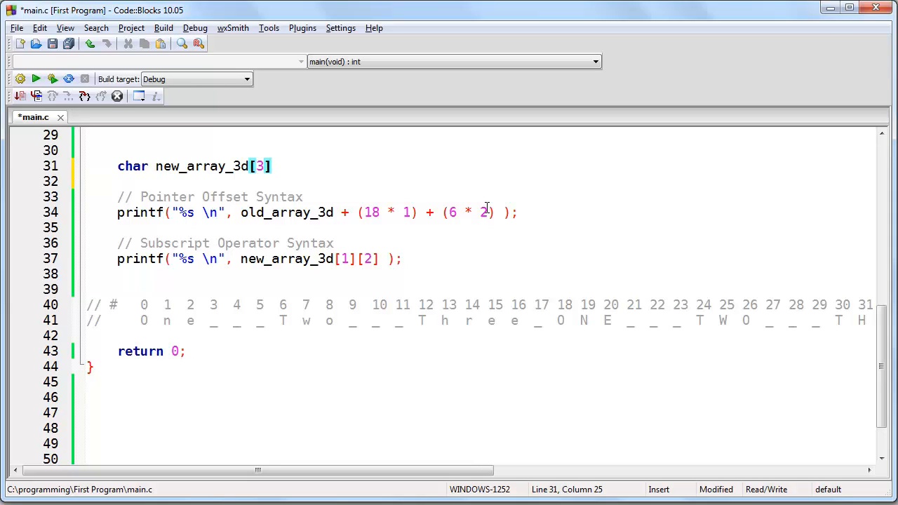
pyautogui.write('[3][6];')
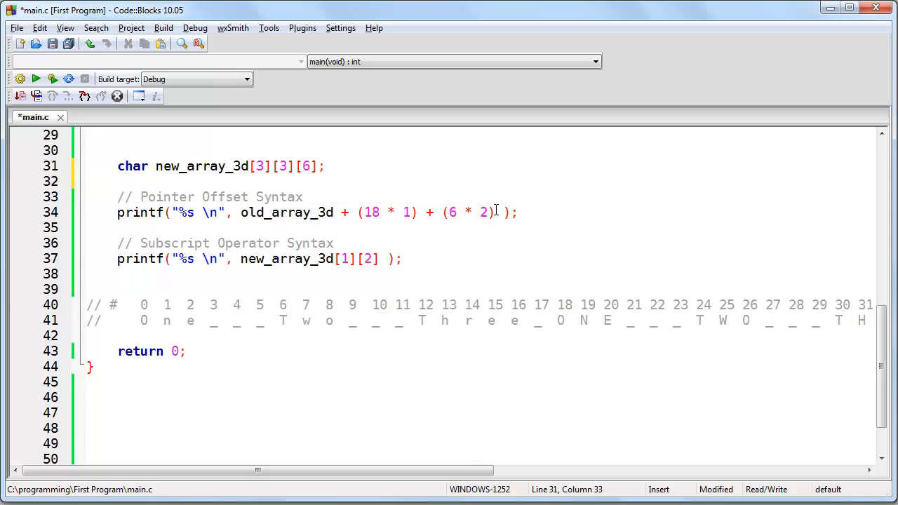
# - Make both printf lines print one character with %c at offset + 0 and index [1][2][0]
pyautogui.write('+ 0')
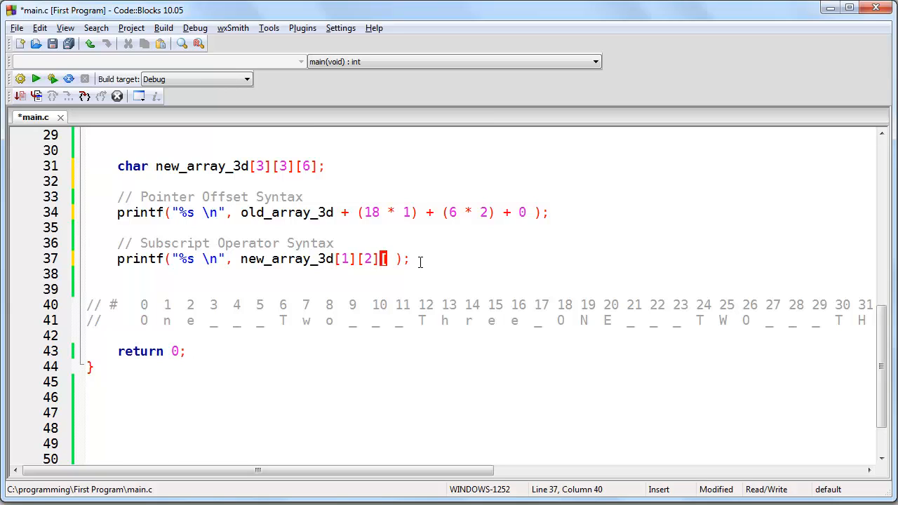
pyautogui.write('0]')
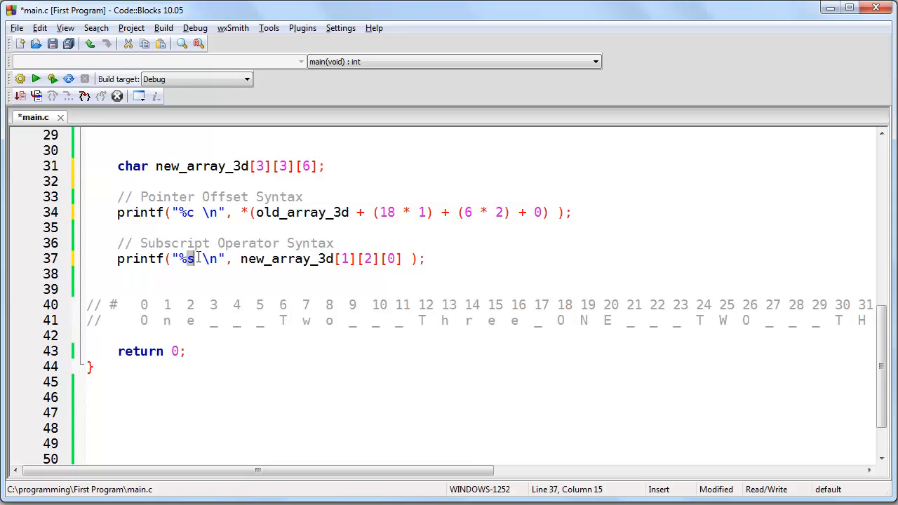
pyautogui.write('c')
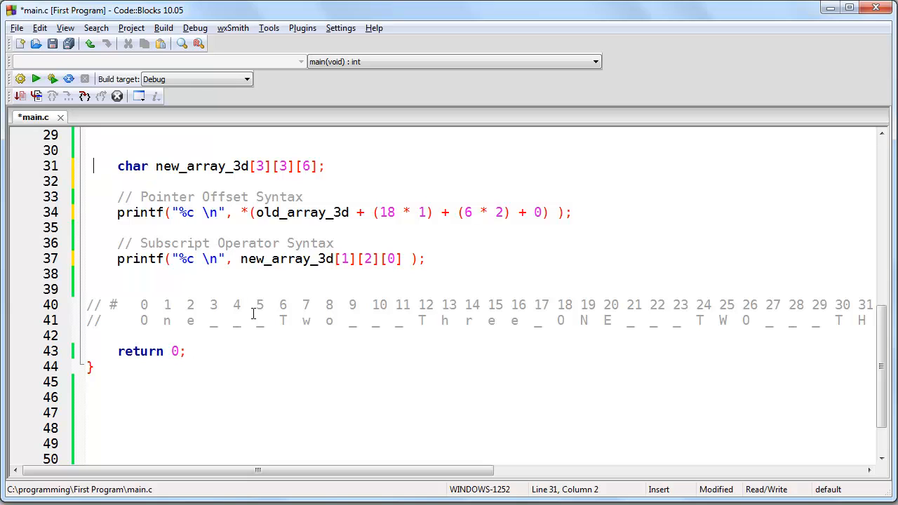
# - Comment out the char new_array_3d declaration on line 31 and build the program
pyautogui.write('//')
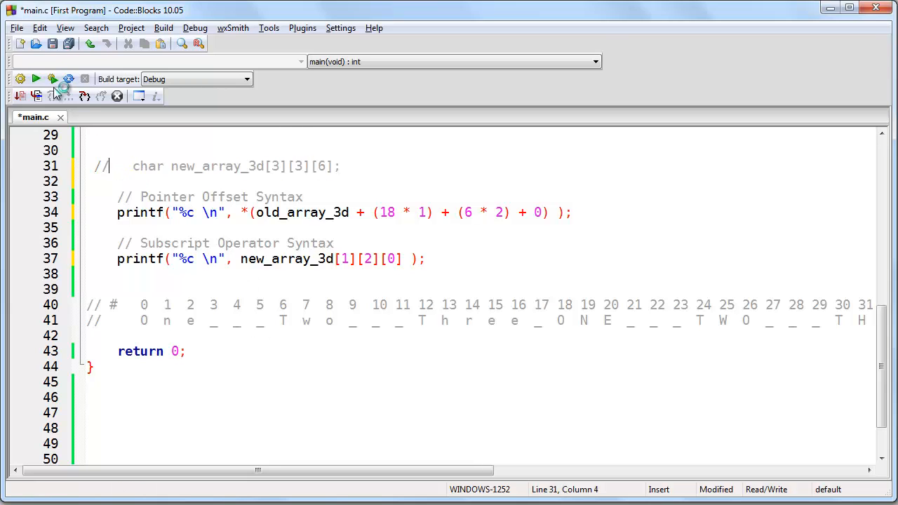
pyautogui.click(54, 79)
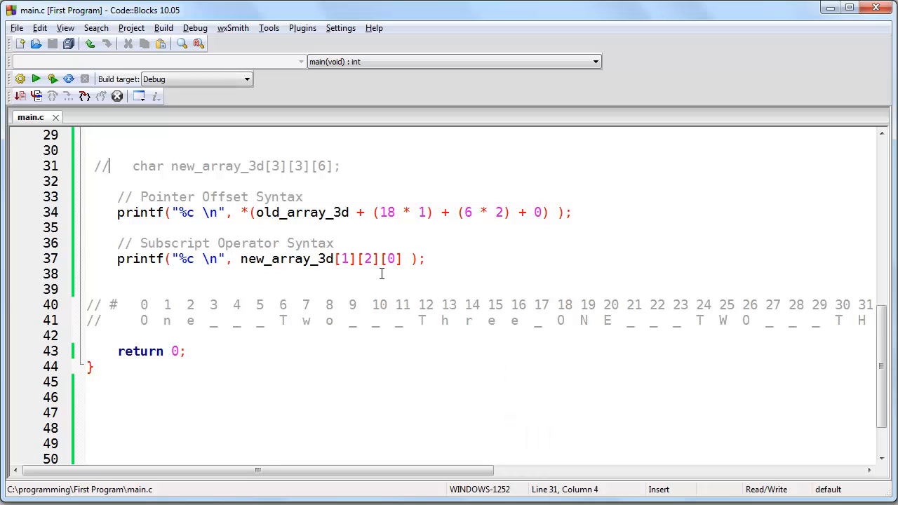
pyautogui.moveTo(405, 273)
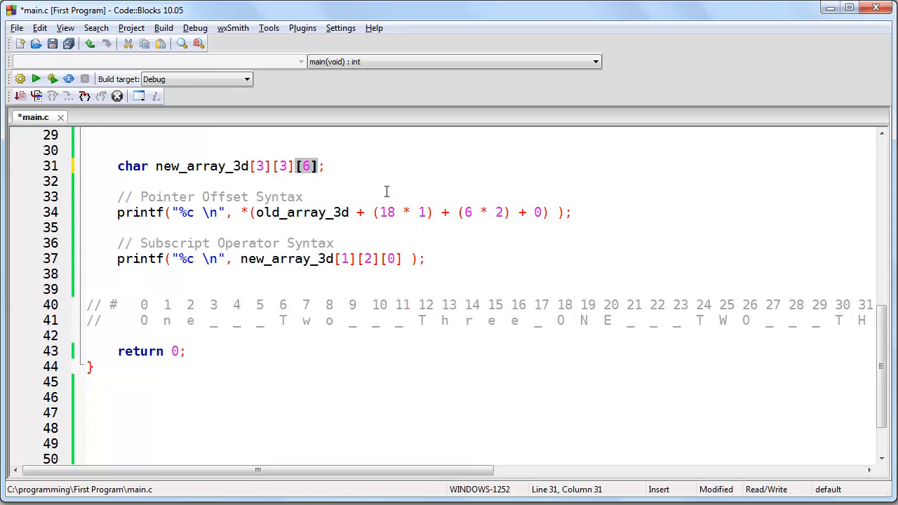
# - Restore the new_array_3d[3][3][6] declaration as active code and highlight its dimensions and the 18 offset
pyautogui.click(283, 166)
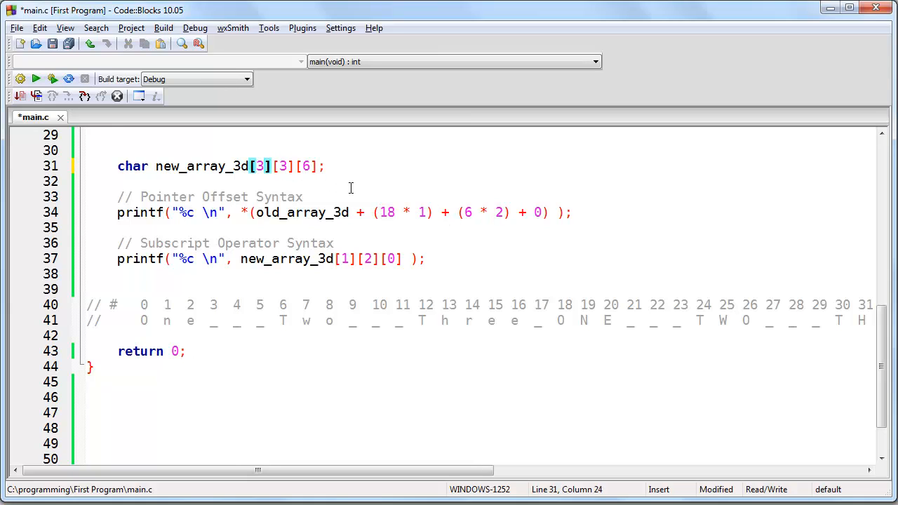
pyautogui.click(460, 272)
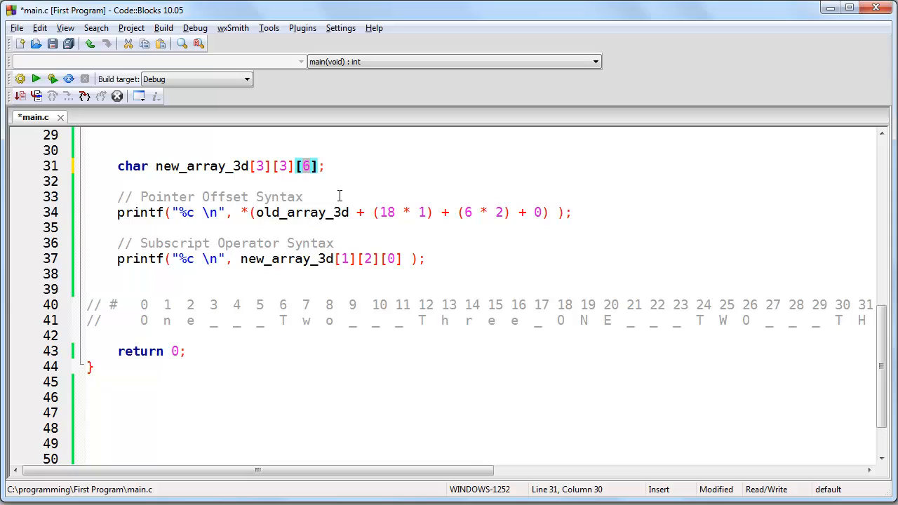
pyautogui.moveTo(464, 209)
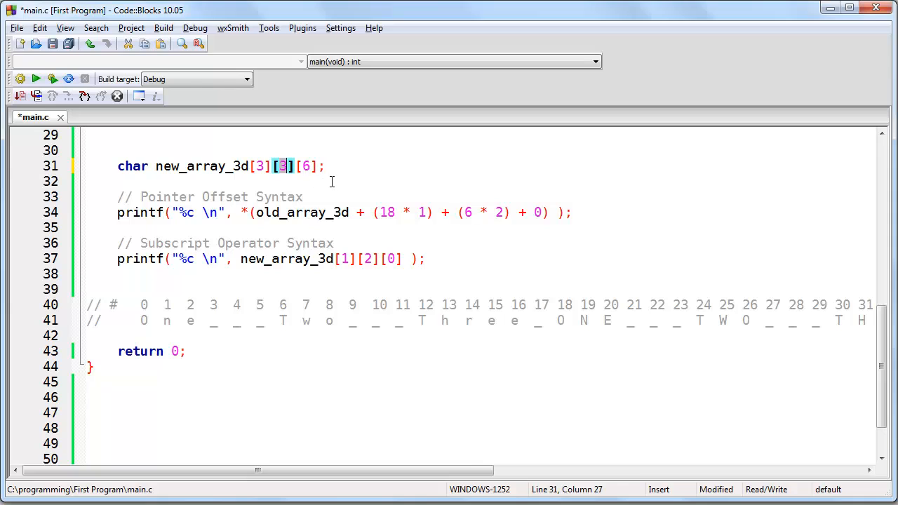
pyautogui.moveTo(329, 176)
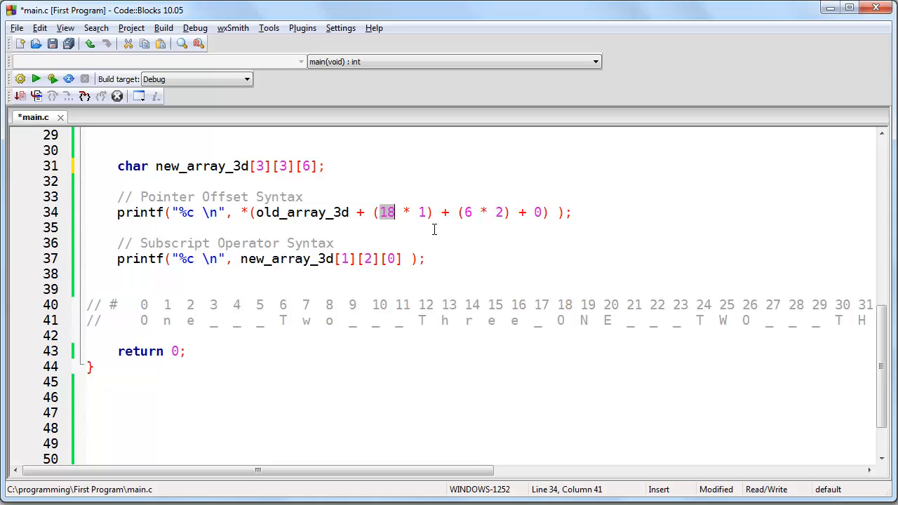
pyautogui.moveTo(325, 180)
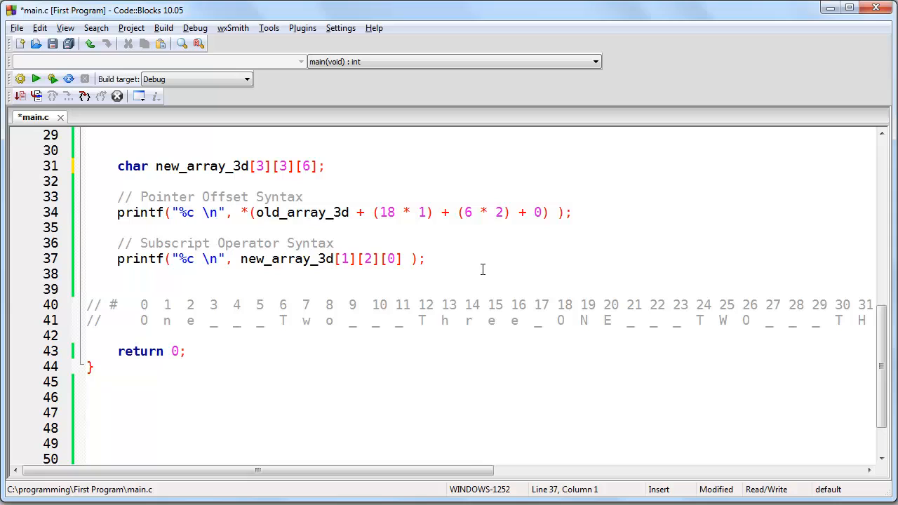
pyautogui.click(85, 165)
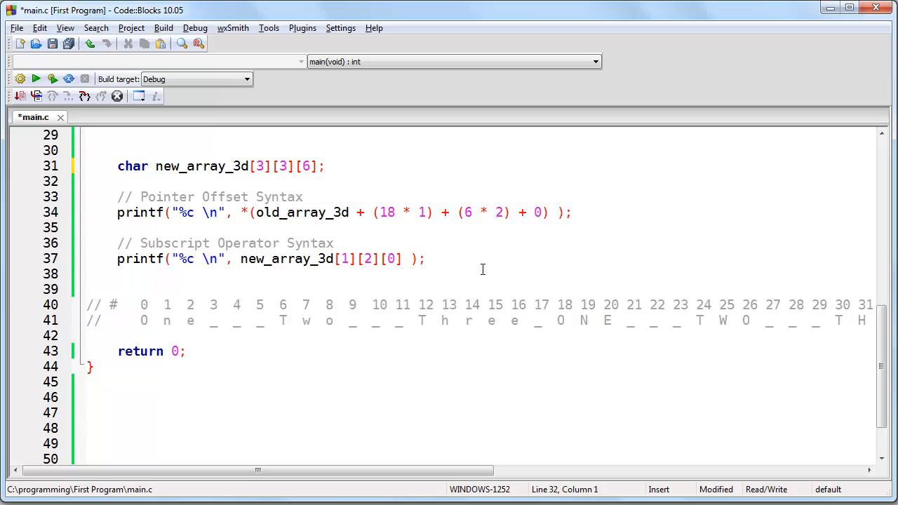
pyautogui.click(87, 181)
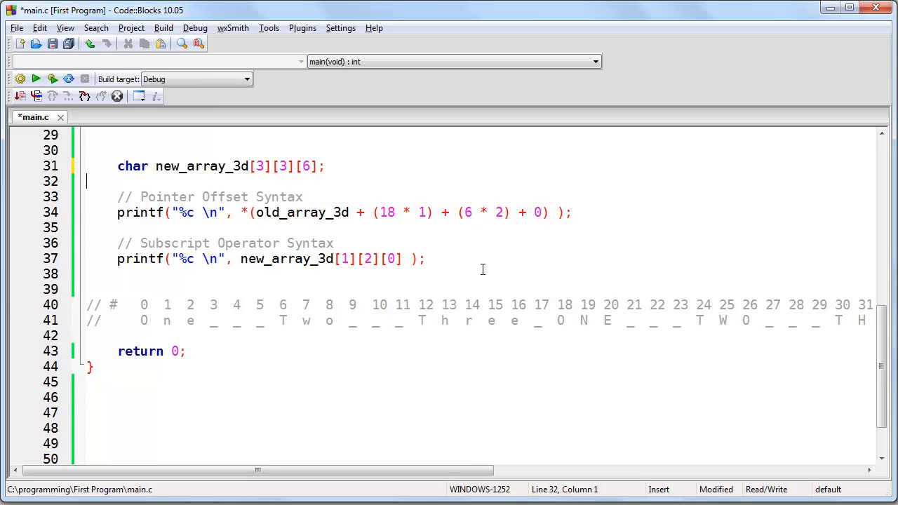
pyautogui.moveTo(141, 302)
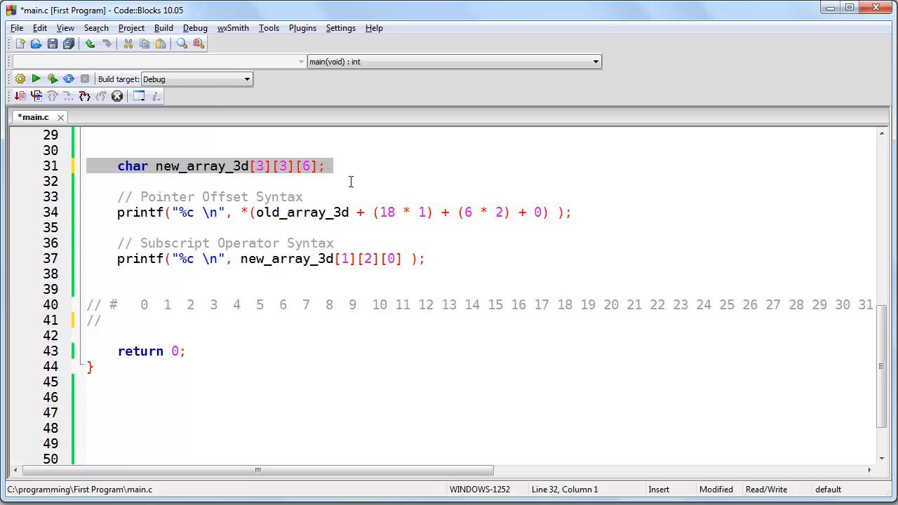
pyautogui.moveTo(320, 242)
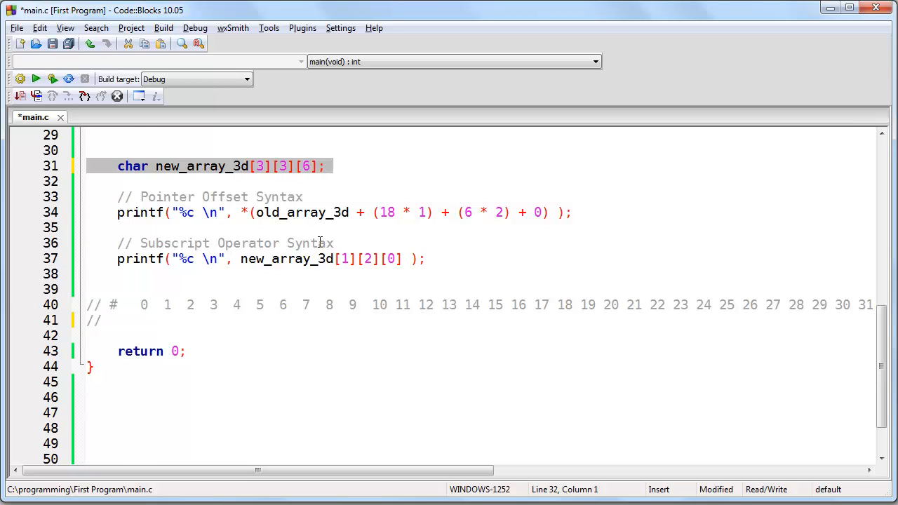
# - Undo edits back to the single array_3d string and one pointer-offset printf
pyautogui.click(141, 303)
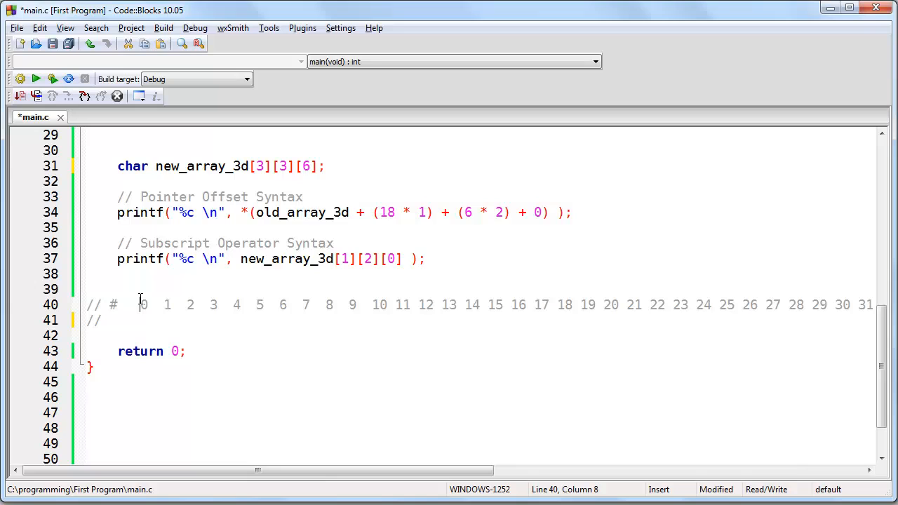
pyautogui.click(214, 305)
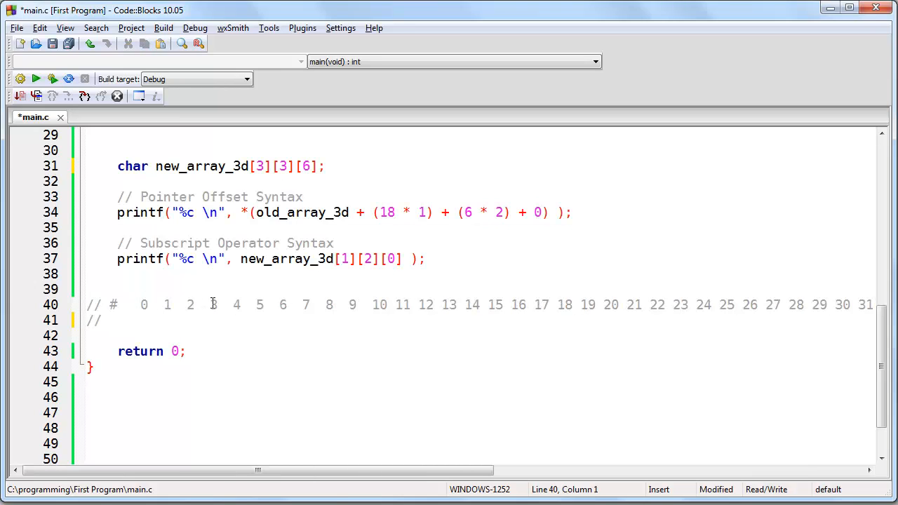
pyautogui.moveTo(275, 351)
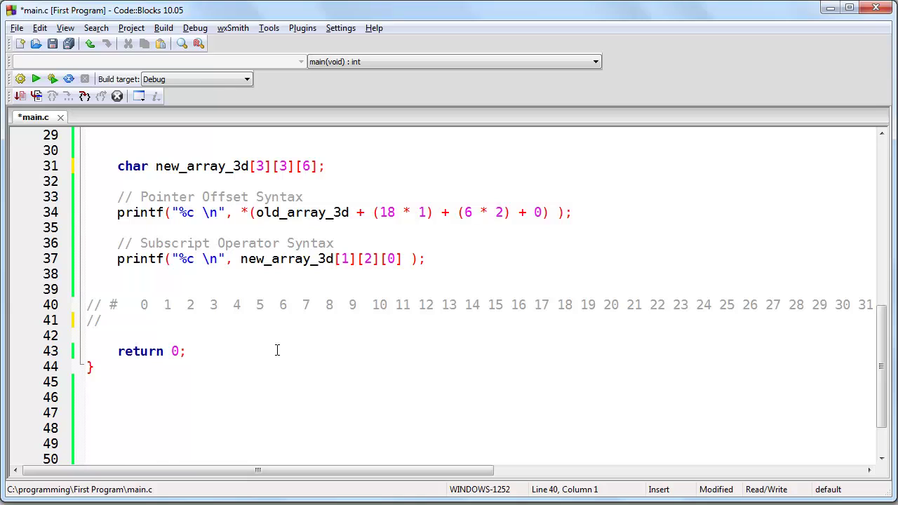
pyautogui.click(87, 304)
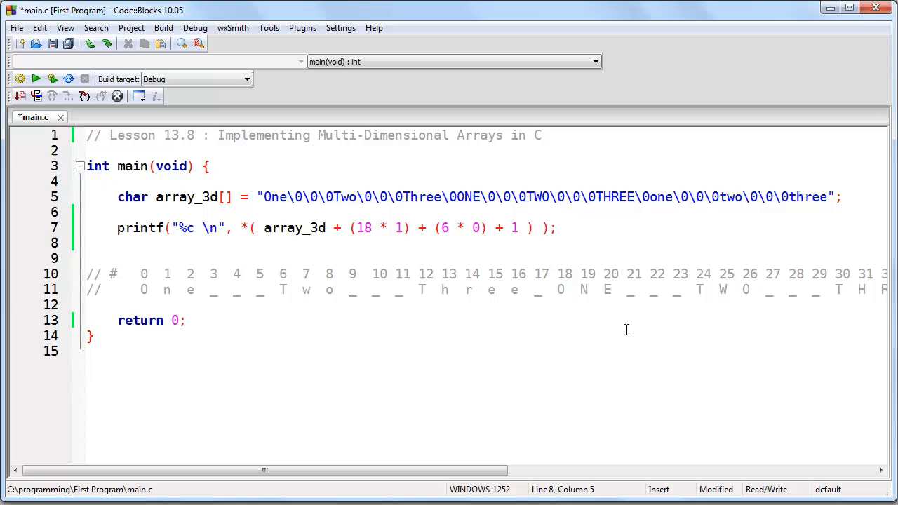
pyautogui.moveTo(592, 251)
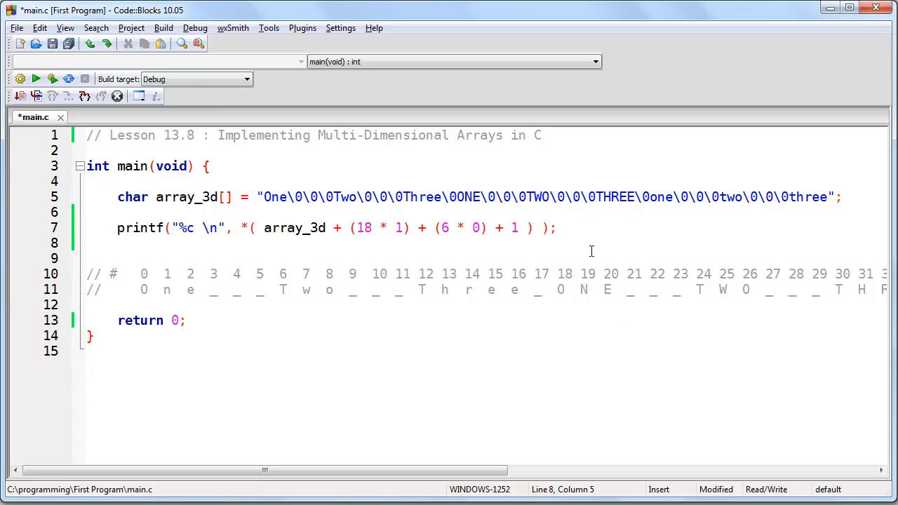
# - Build and run the restored program, close the console and add a blank line after array_3d
pyautogui.click(603, 346)
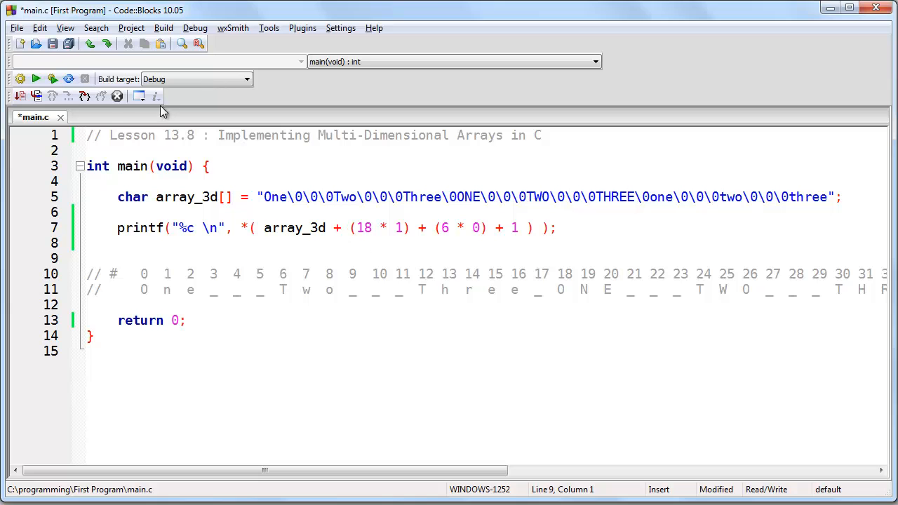
pyautogui.click(36, 79)
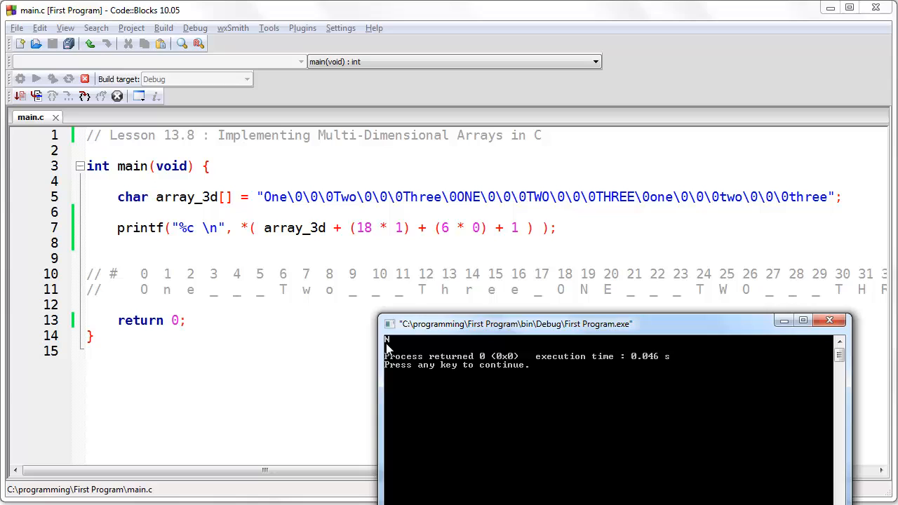
pyautogui.moveTo(829, 320)
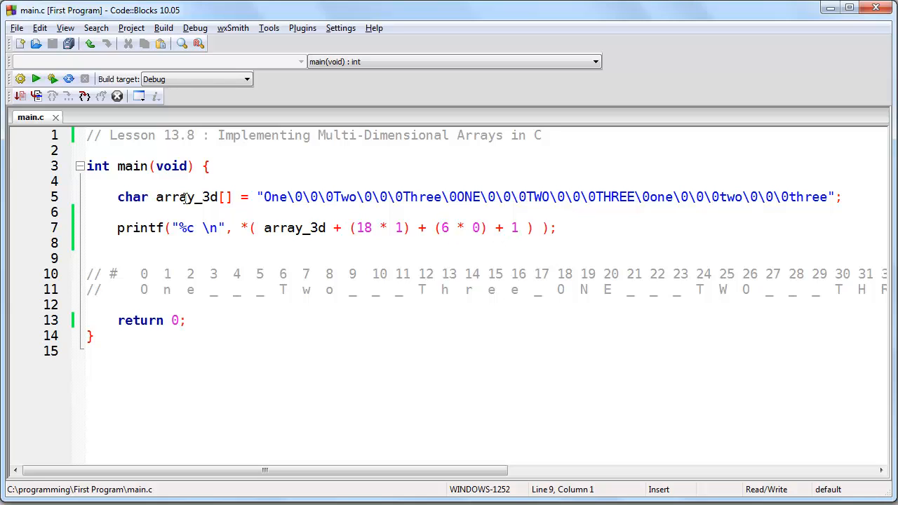
pyautogui.click(87, 212)
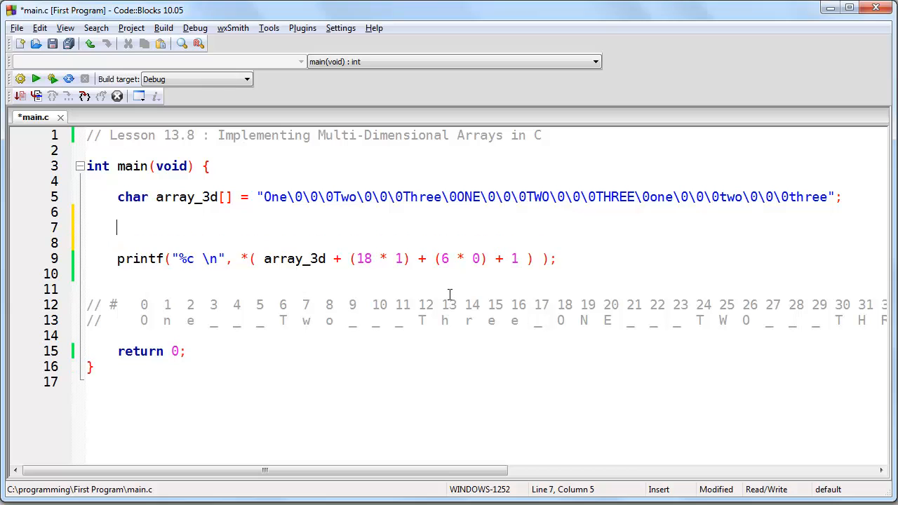
# - Declare char new_array_3d[3][3][6] and char *p_array_3d = array_3d
pyautogui.write('char new_array')
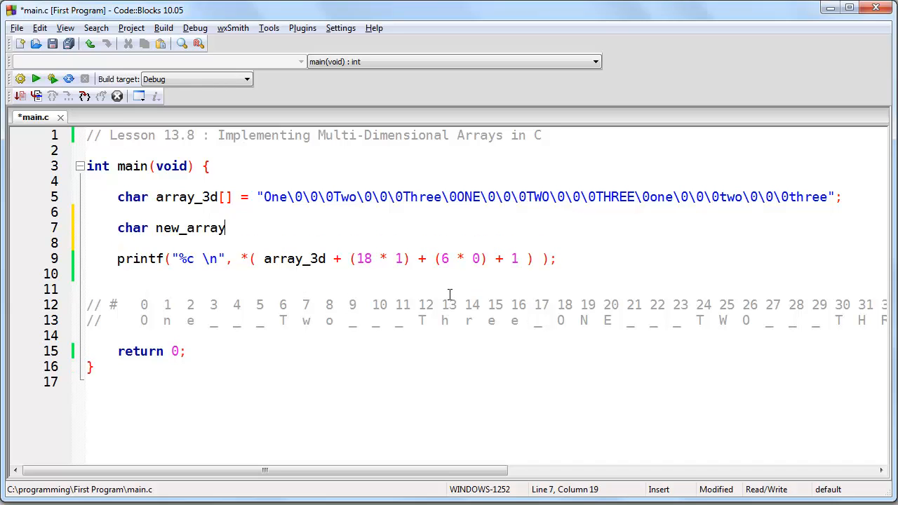
pyautogui.write('_3d[3]')
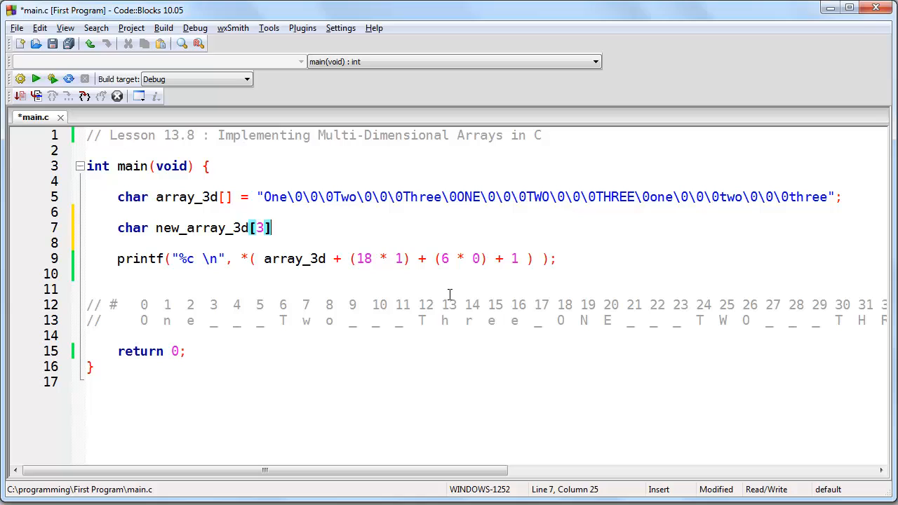
pyautogui.write('[3][6];')
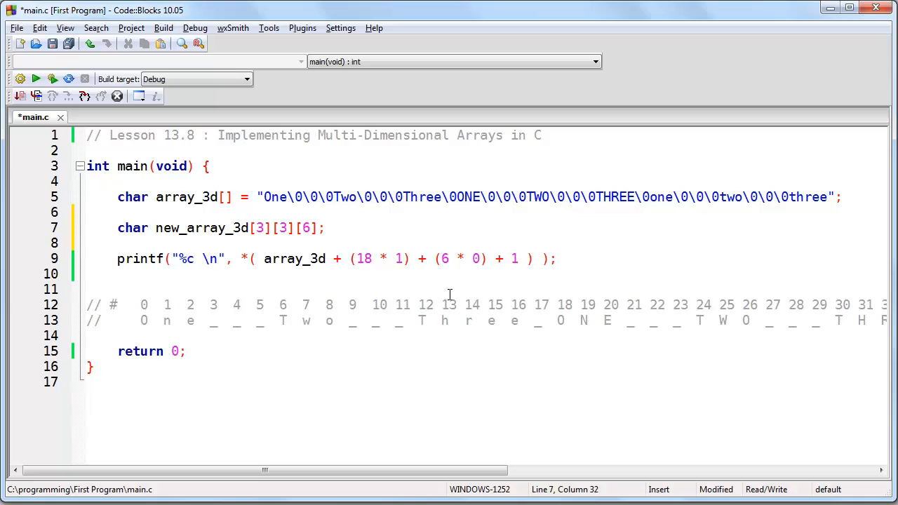
pyautogui.write('char *p_array_3')
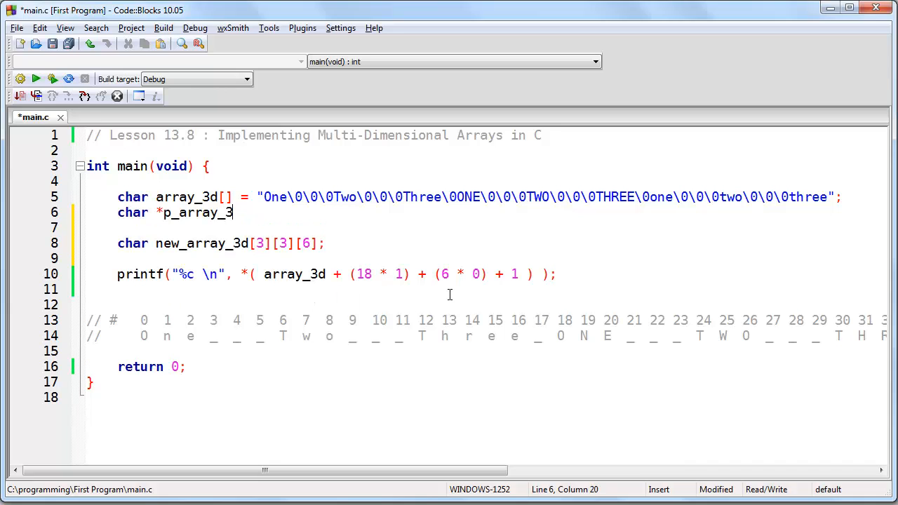
pyautogui.write('d;')
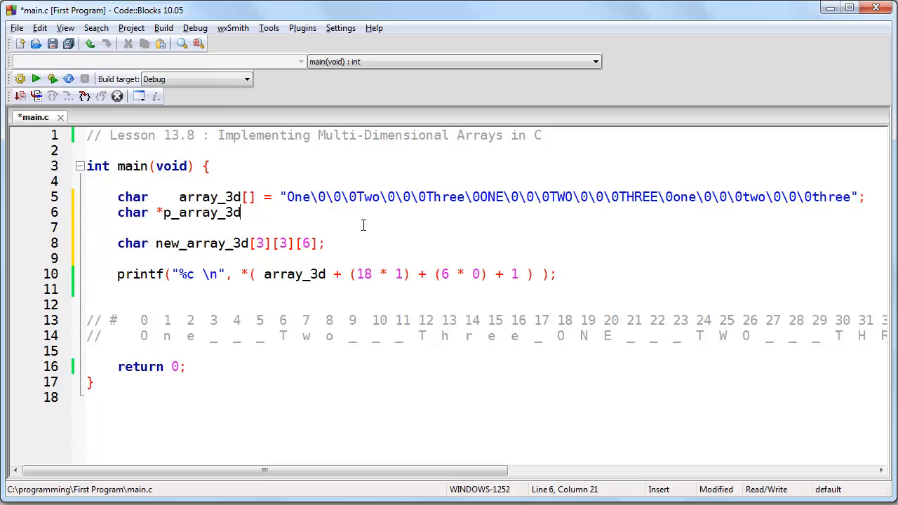
pyautogui.write('= array_3d;')
pyautogui.click(486, 258)
pyautogui.write('char *')
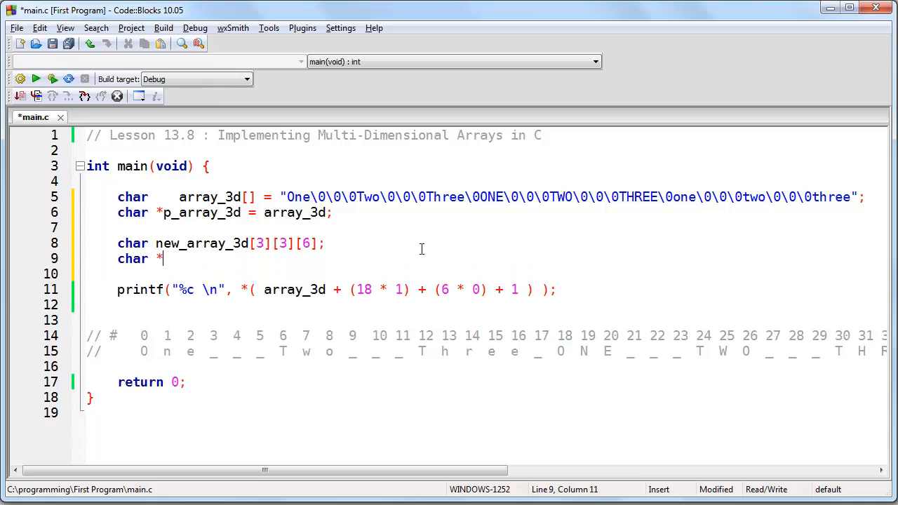
# - Declare char *p_new_array_3d = new_array_3d and align the declarations
pyautogui.write('p_new_array_3d')
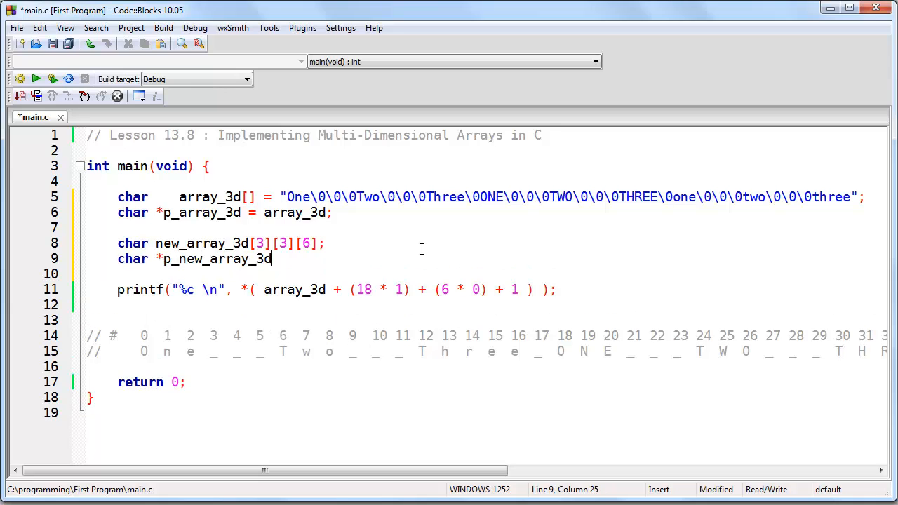
pyautogui.click(163, 244)
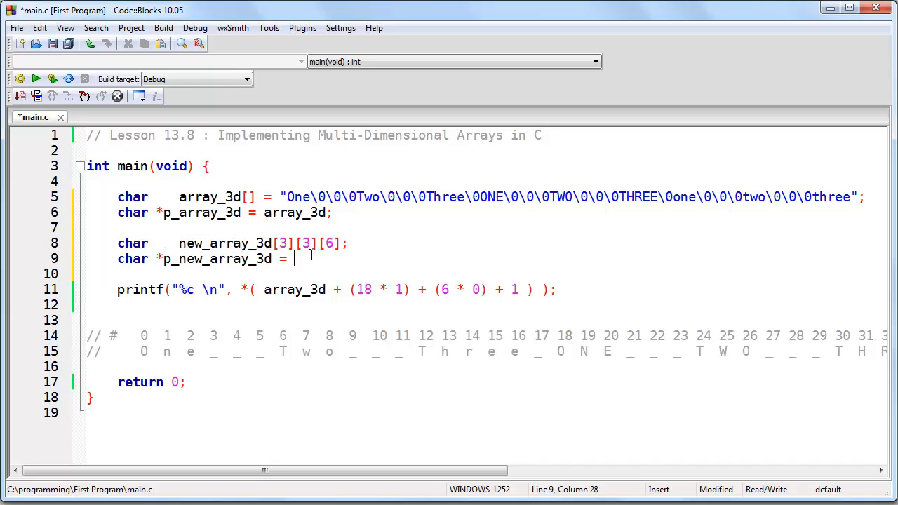
pyautogui.write('new_array')
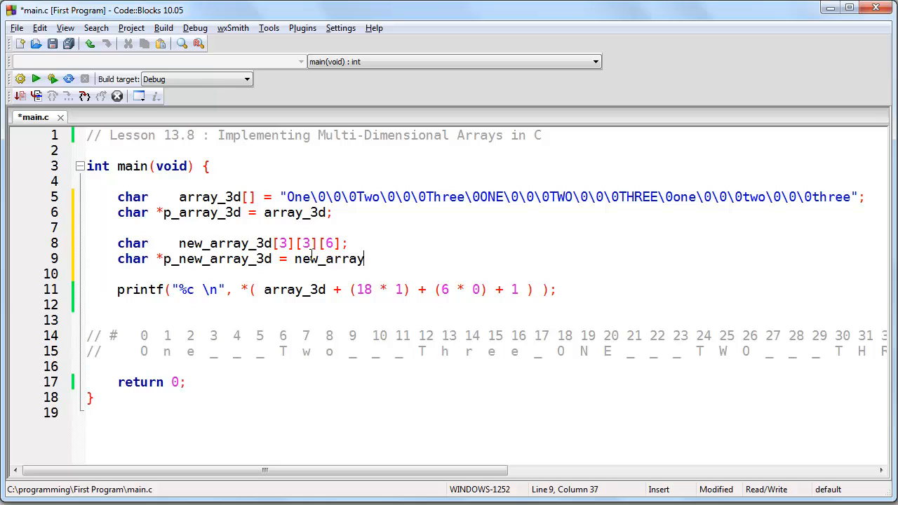
pyautogui.write('_3d;')
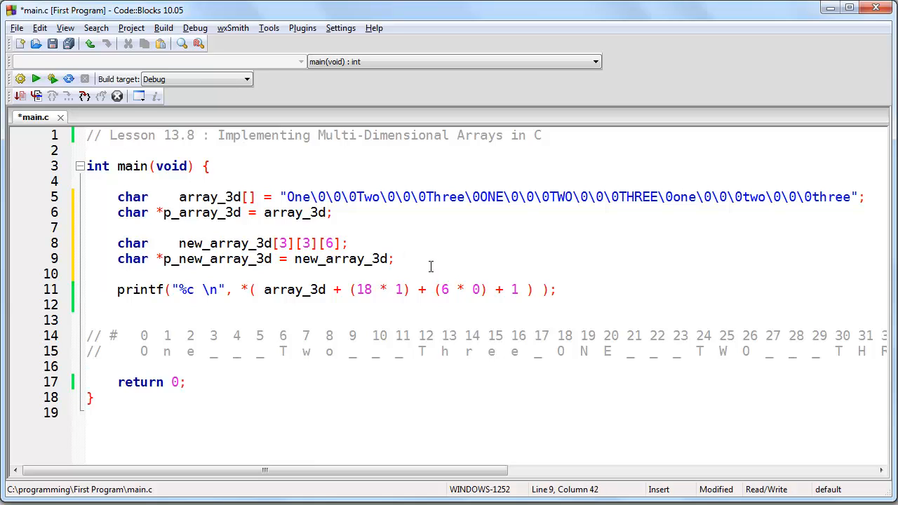
pyautogui.click(165, 214)
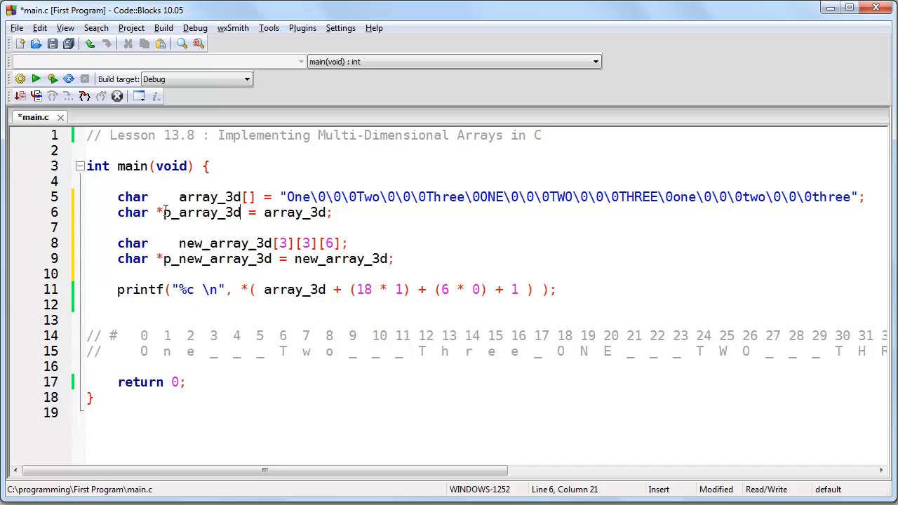
pyautogui.click(222, 196)
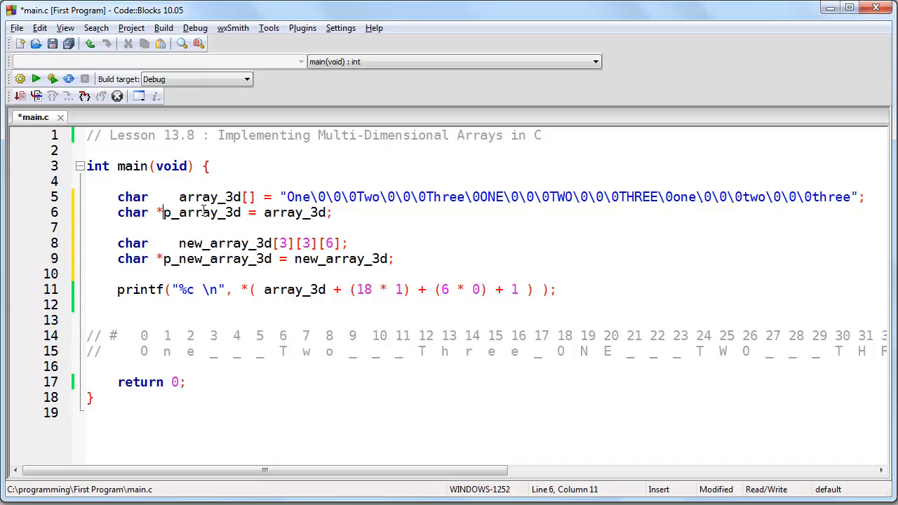
pyautogui.doubleClick(201, 213)
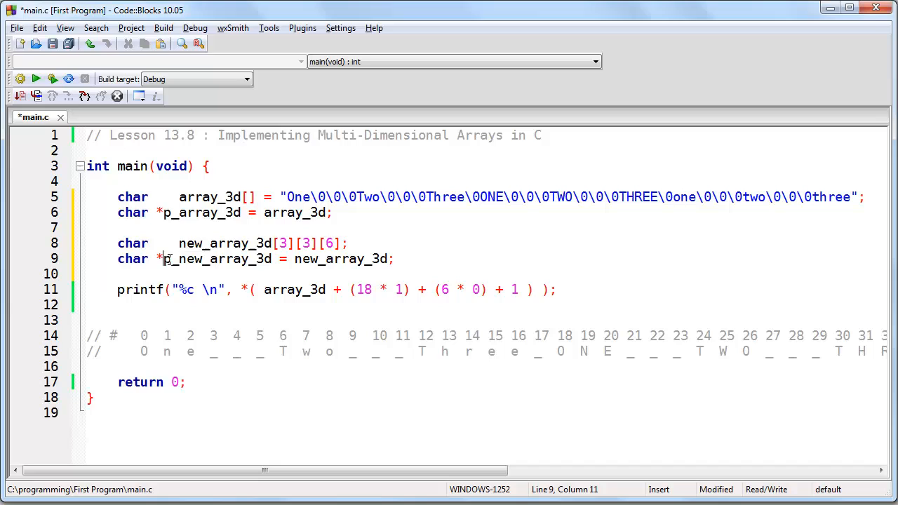
pyautogui.doubleClick(216, 258)
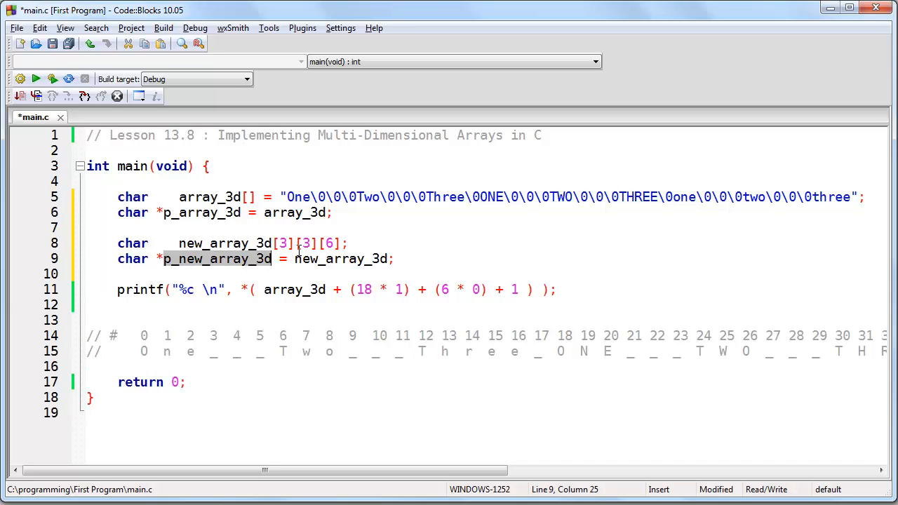
pyautogui.moveTo(292, 236)
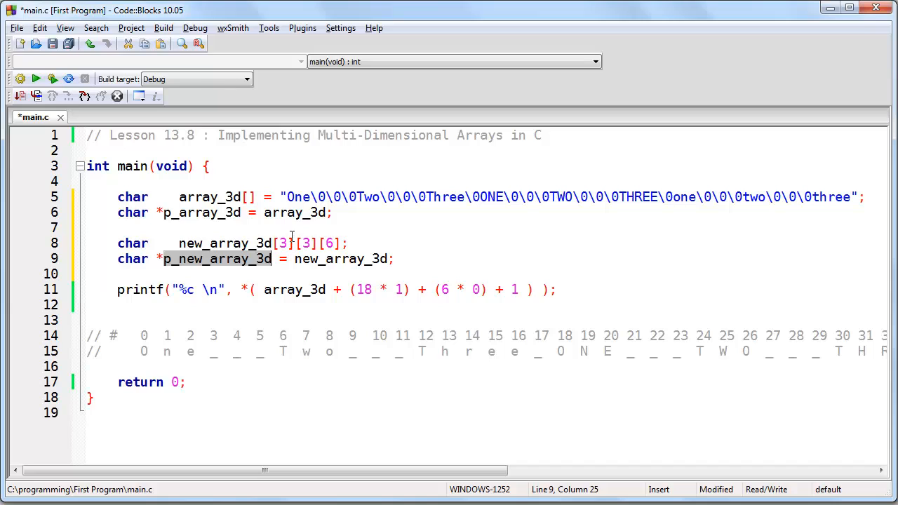
pyautogui.moveTo(290, 219)
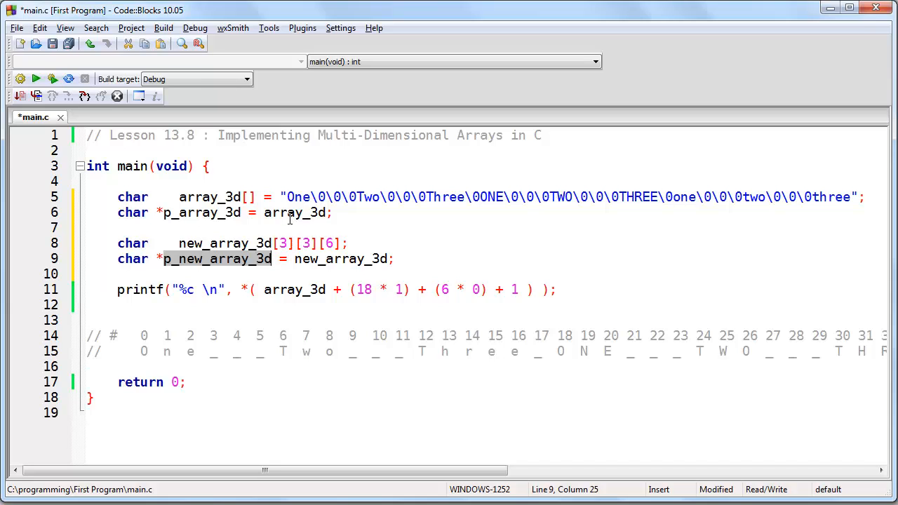
pyautogui.click(456, 244)
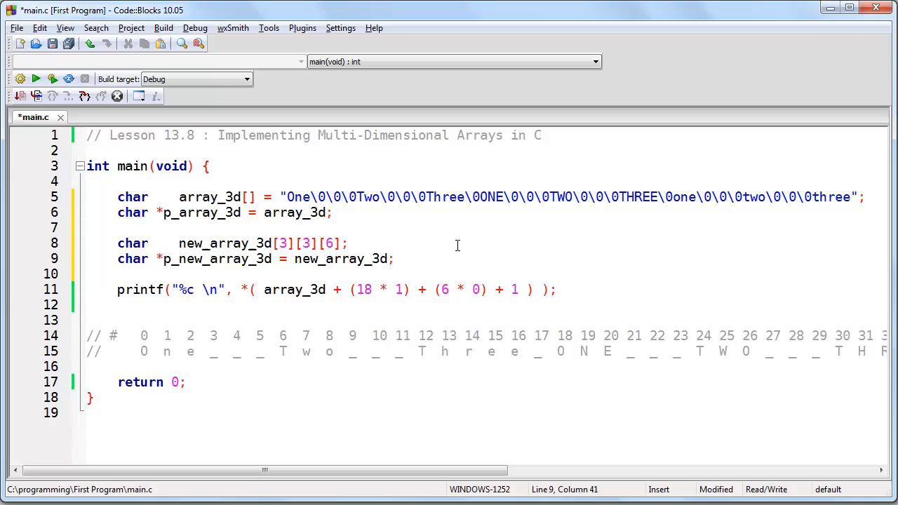
# - Add int i = 0 and a for loop header running while i < 54 with i++
pyautogui.write('in')
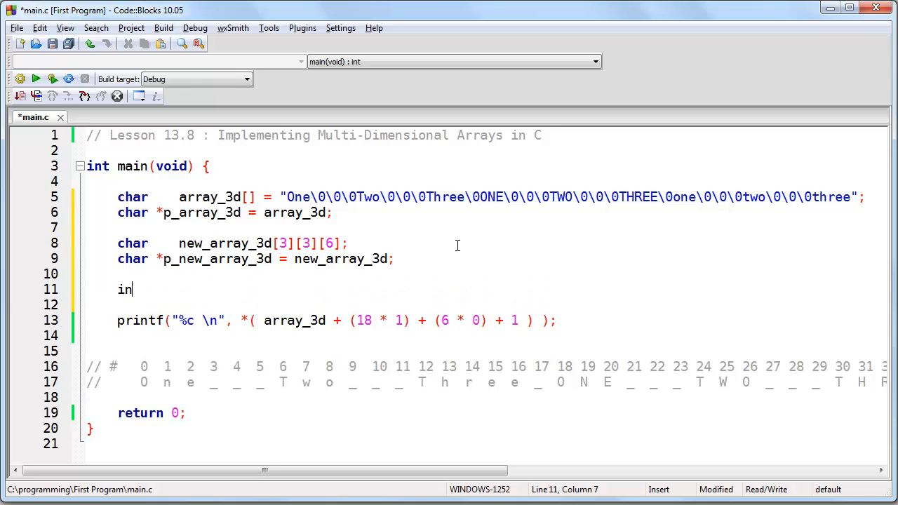
pyautogui.write('t i = 0;')
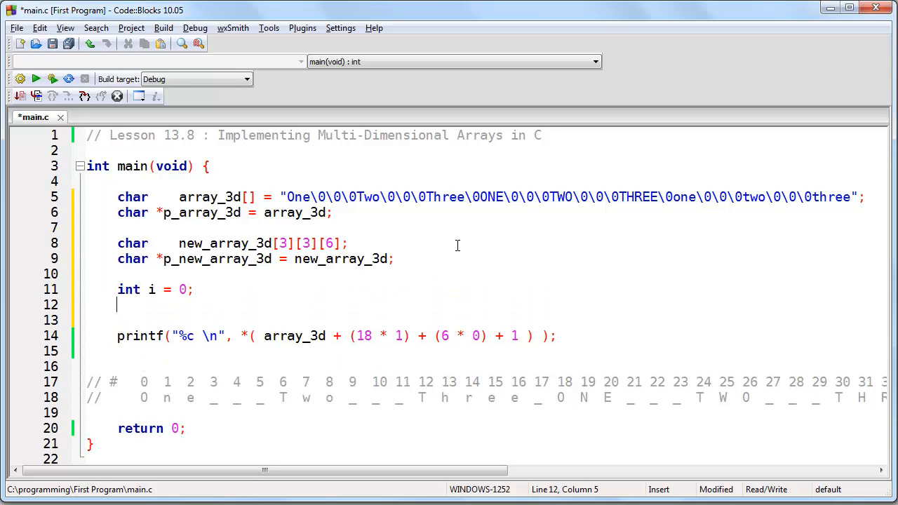
pyautogui.write('for')
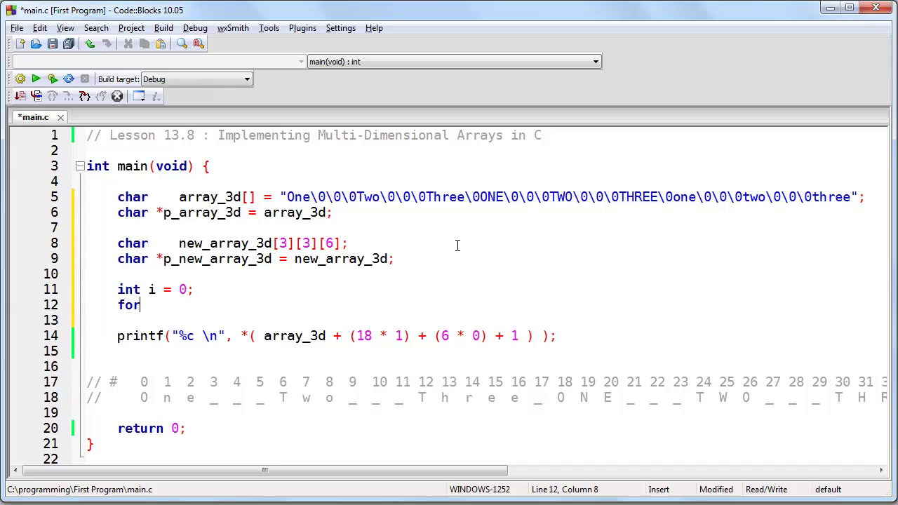
pyautogui.write('(; i')
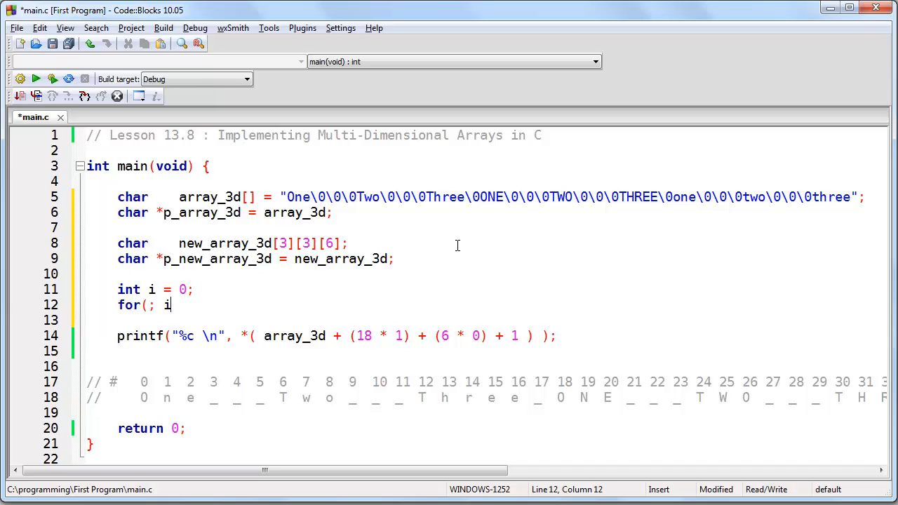
pyautogui.write('<')
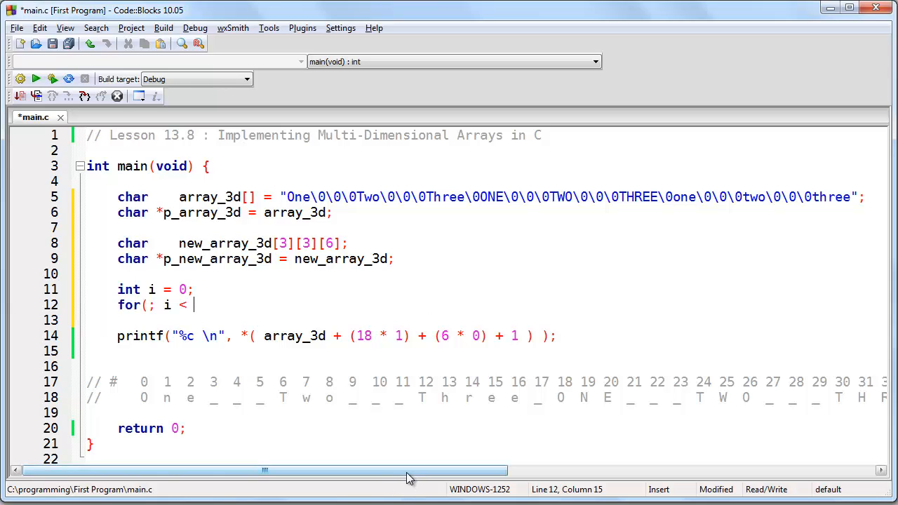
pyautogui.hscroll(3)
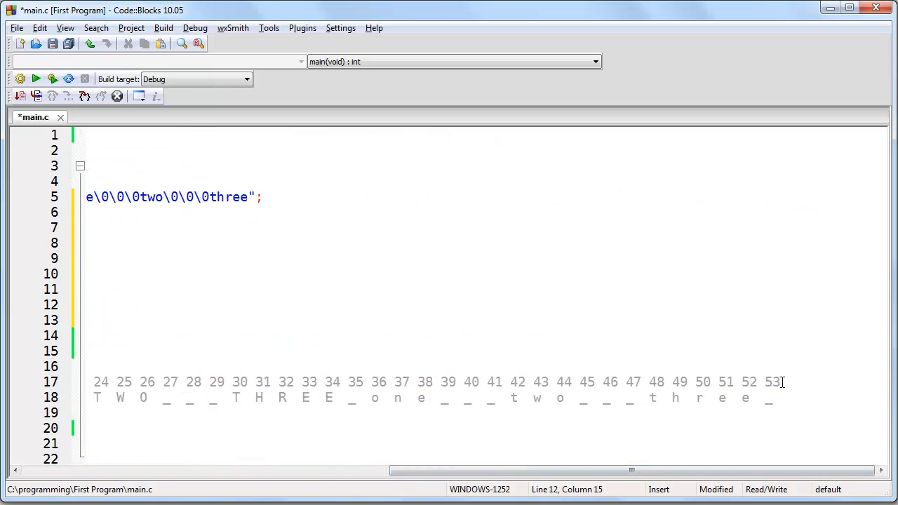
pyautogui.click(765, 382)
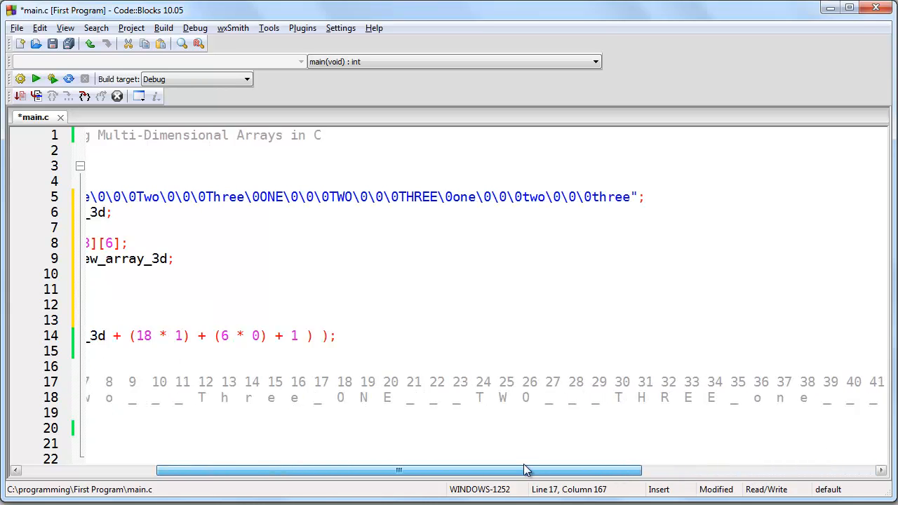
pyautogui.hscroll(-3)
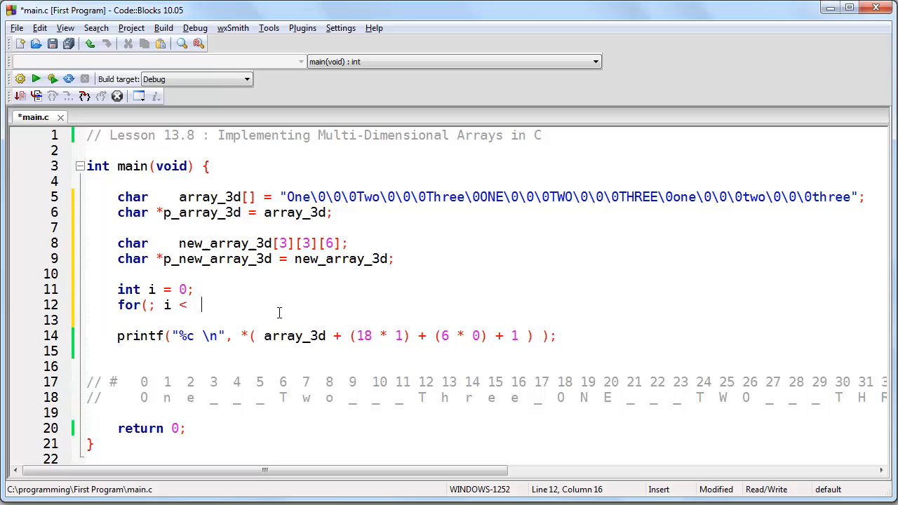
pyautogui.write('54; i++) {')
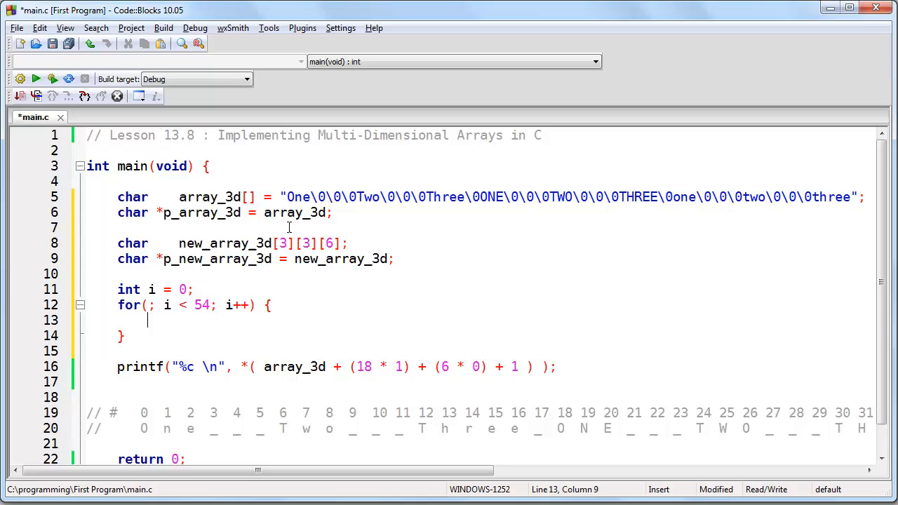
# - Write the loop body *(p_new_array_3d + i) = *(p_array_3d+i);
pyautogui.write('*')
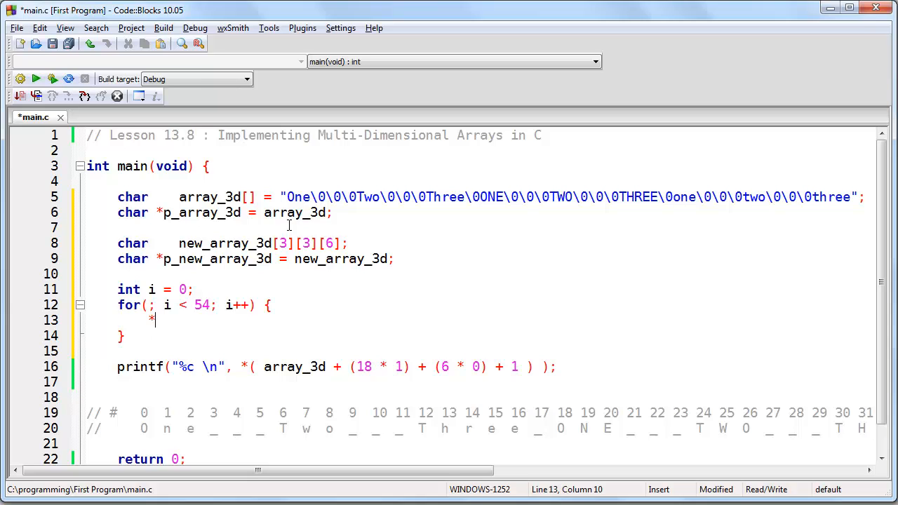
pyautogui.write('(ne')
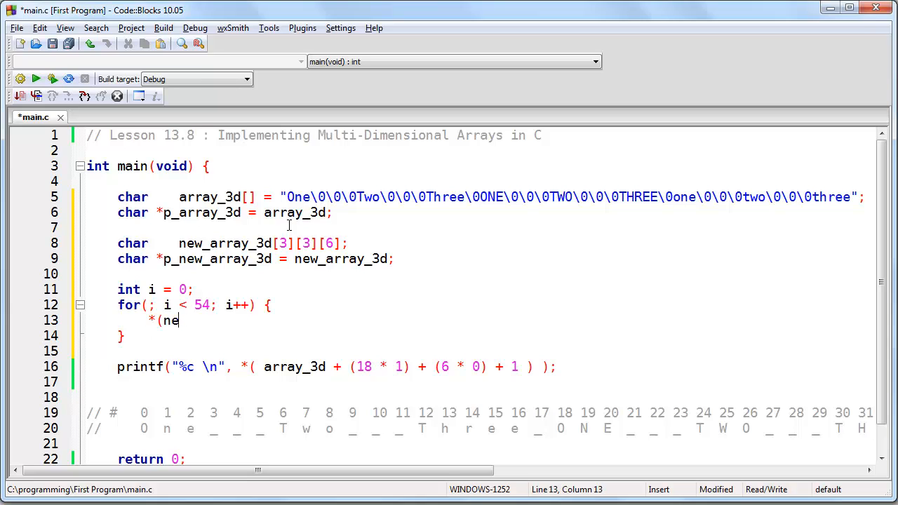
pyautogui.write('p_new_array_3d +')
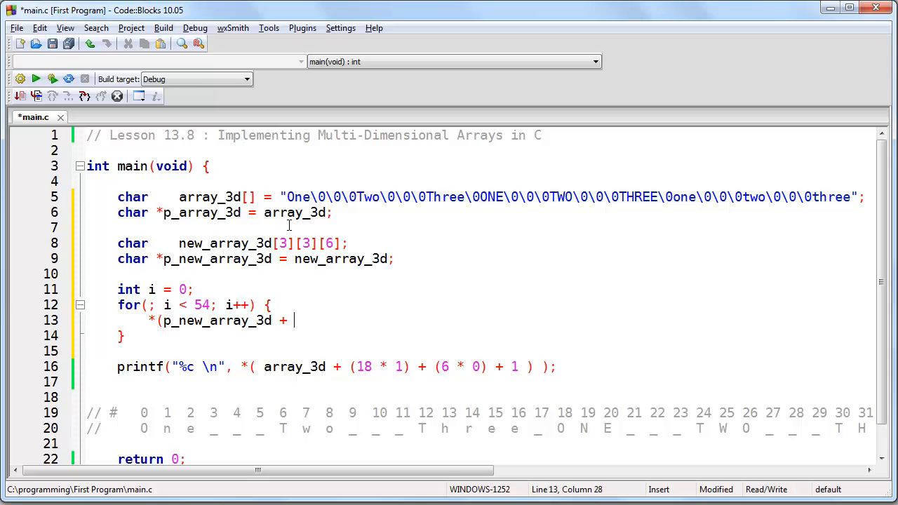
pyautogui.write('i)')
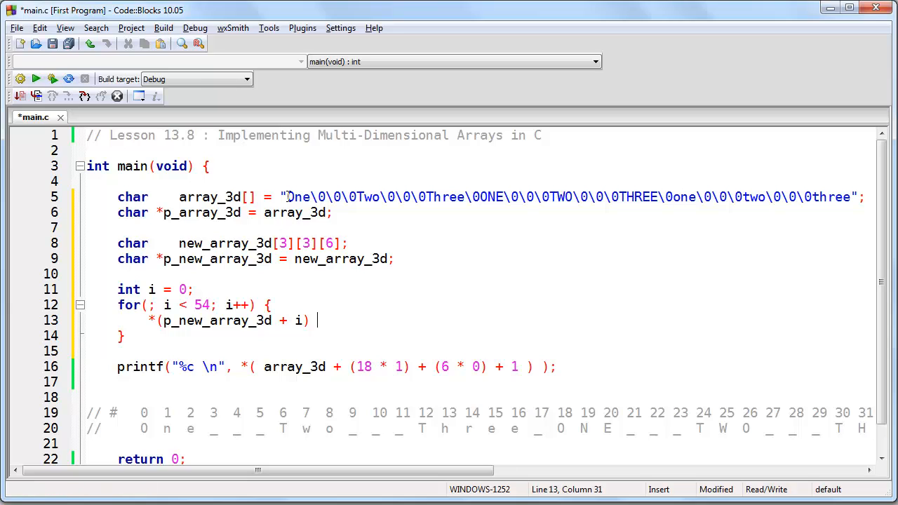
pyautogui.click(294, 196)
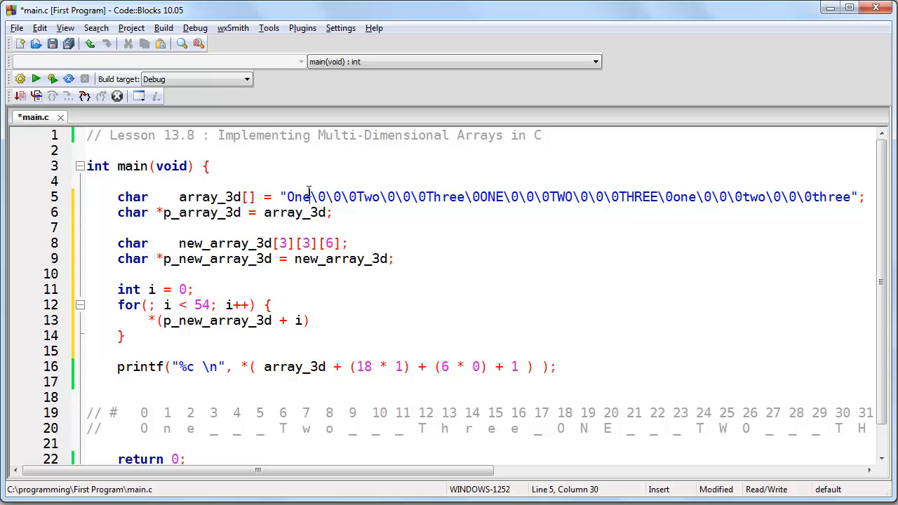
pyautogui.write('=')
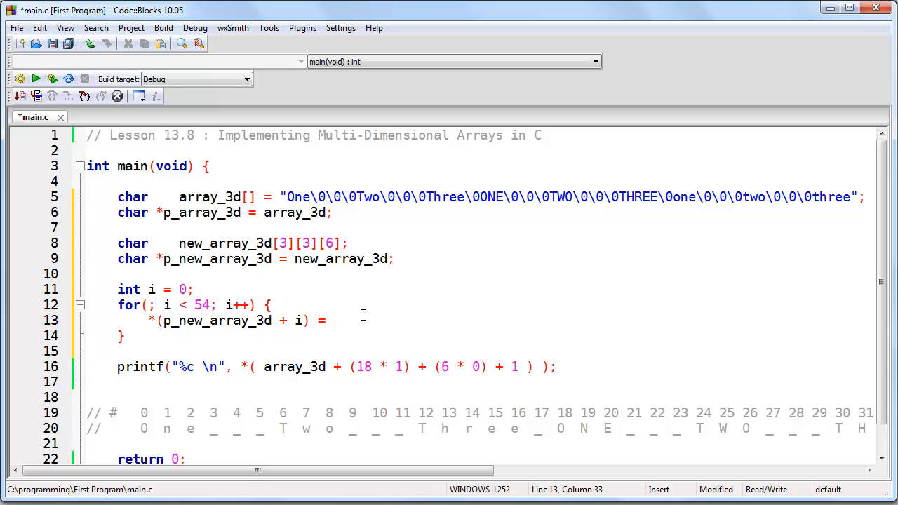
pyautogui.write('*(')
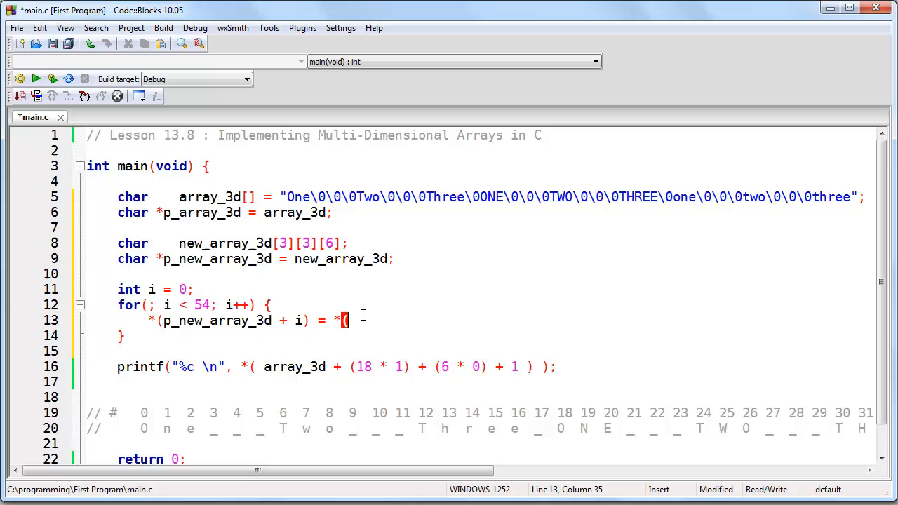
pyautogui.write('p_')
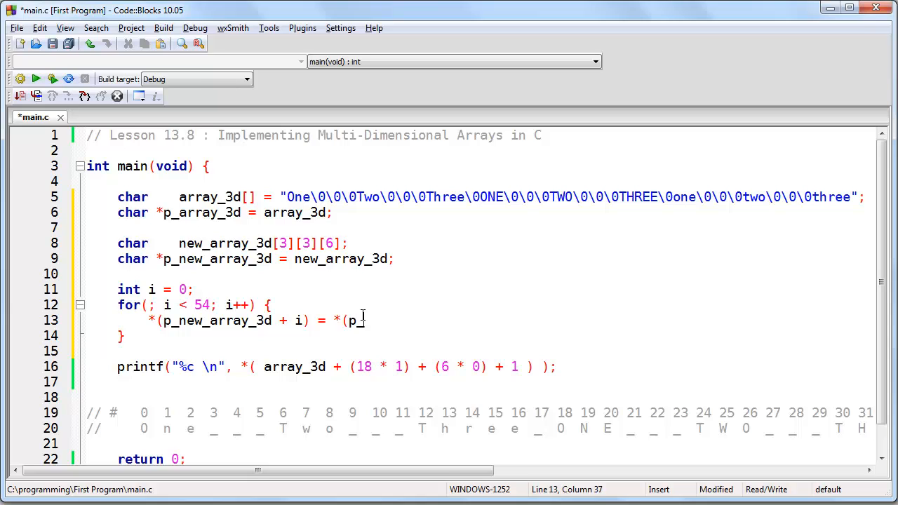
pyautogui.write('array_3d')
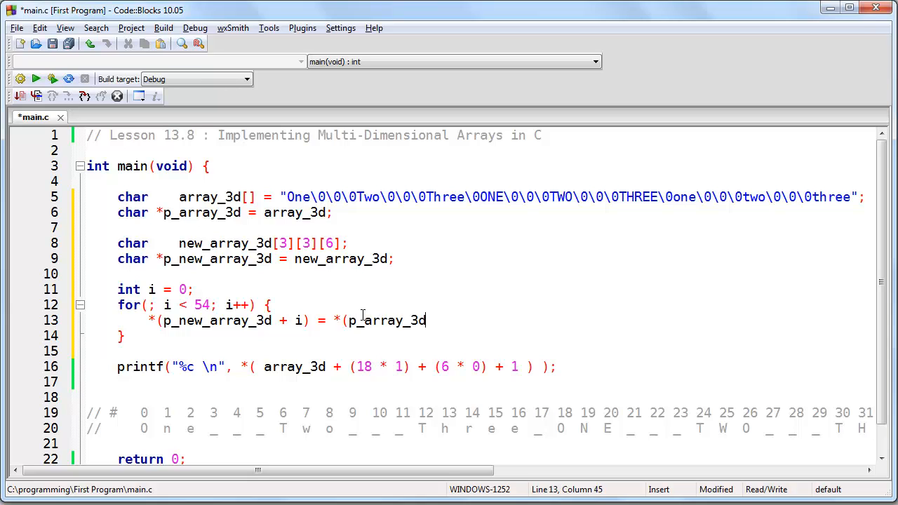
pyautogui.write('+i);')
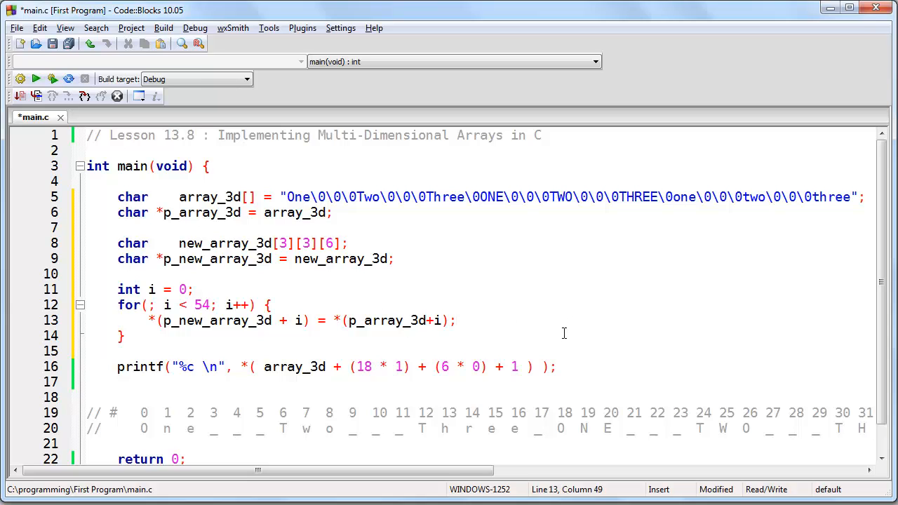
pyautogui.click(121, 335)
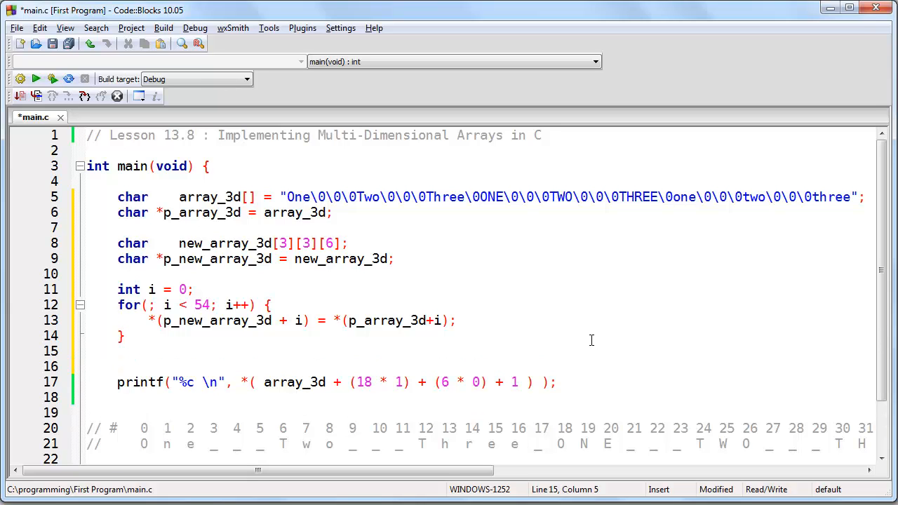
pyautogui.moveTo(615, 337)
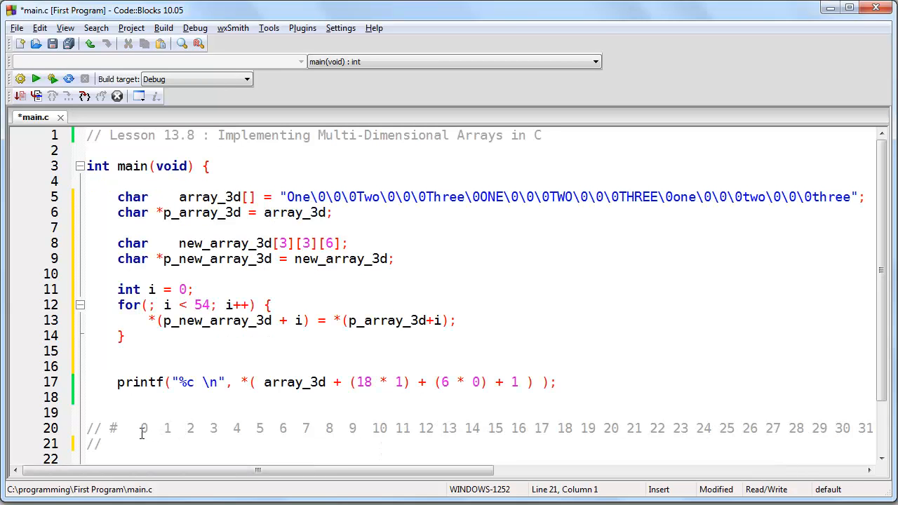
# - Add blank lines below the first printf and begin a second printf line
pyautogui.click(133, 444)
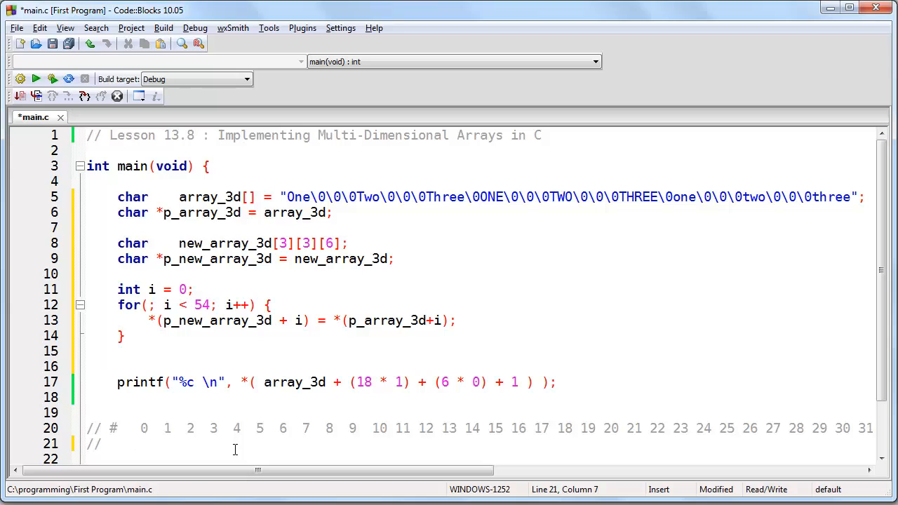
pyautogui.hscroll(3)
pyautogui.write('     O  n  e  _  _  _  T  w  o  _  _  _  T  h  r  e  e  _  O  N  E  _  _  _  T  W  O  _  _  _  T  H')
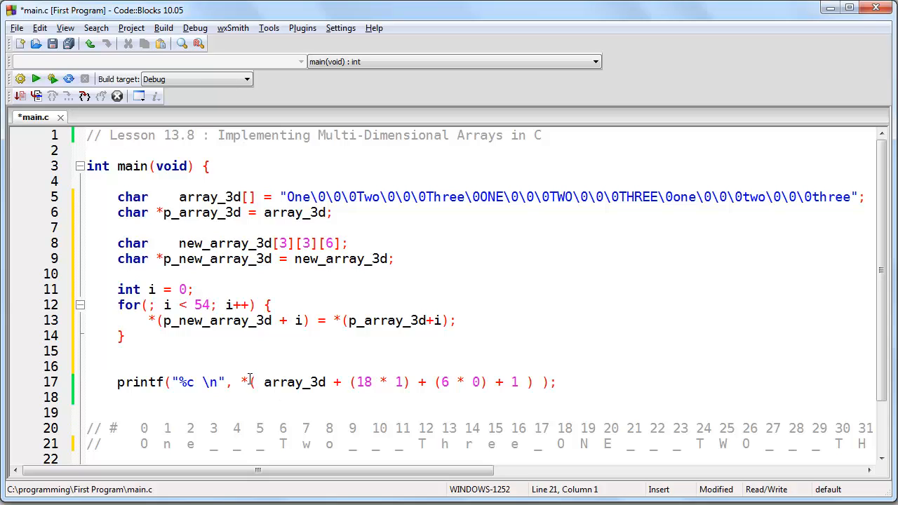
pyautogui.click(87, 351)
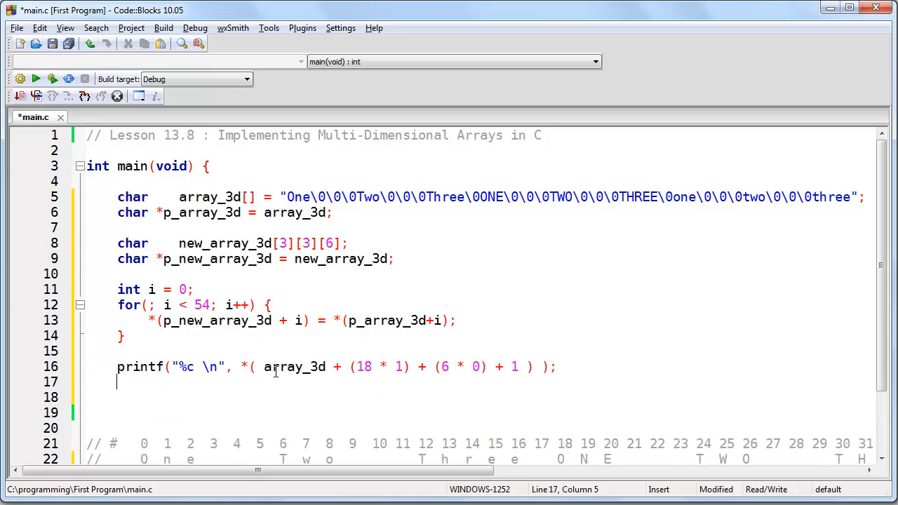
pyautogui.write('printf("%c')
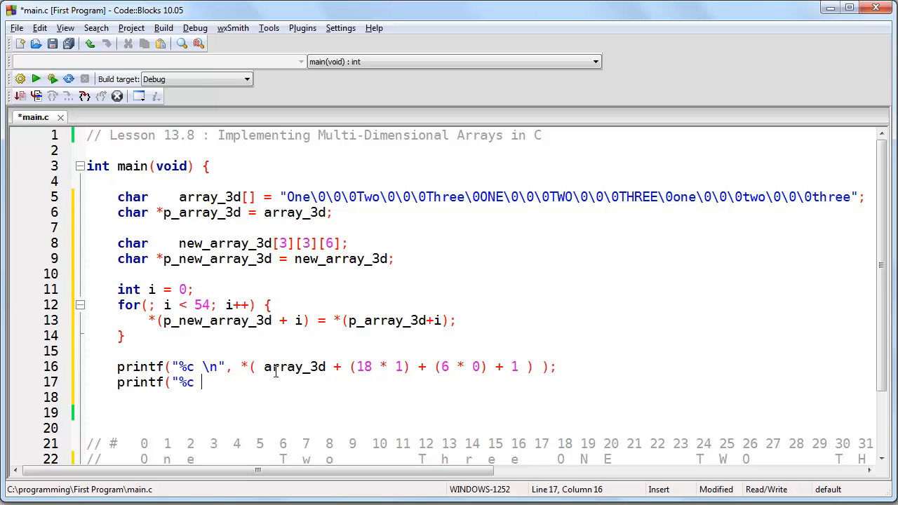
# - Finish printf("%c \n", new_array_3d[1][0][1]); then build and run the program
pyautogui.write('\\n",')
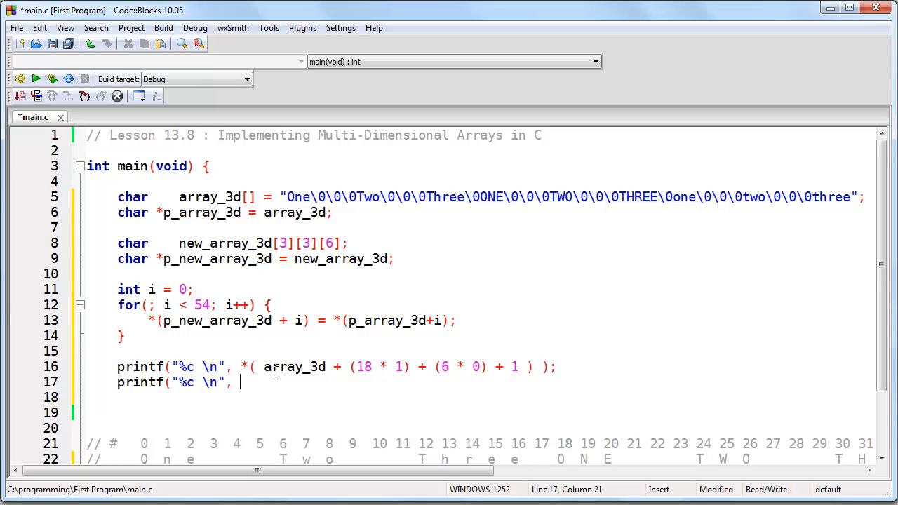
pyautogui.write('new_array')
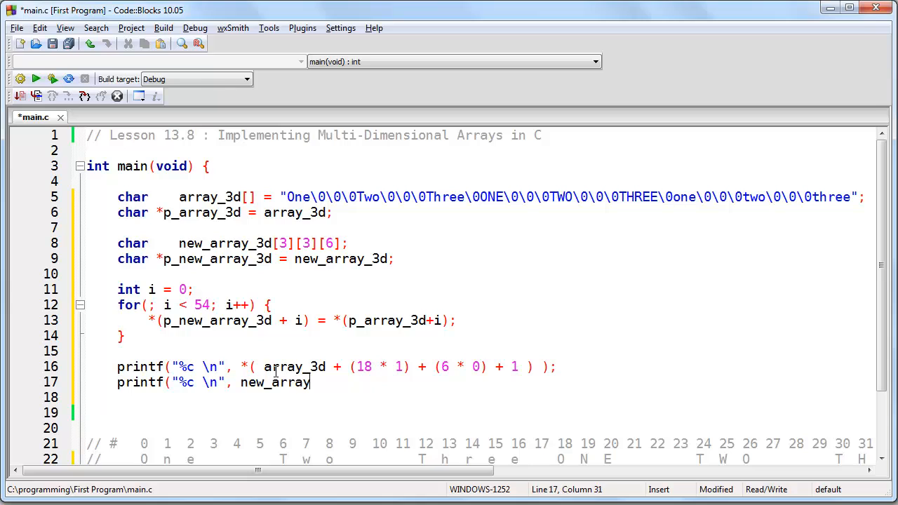
pyautogui.write('_3d[')
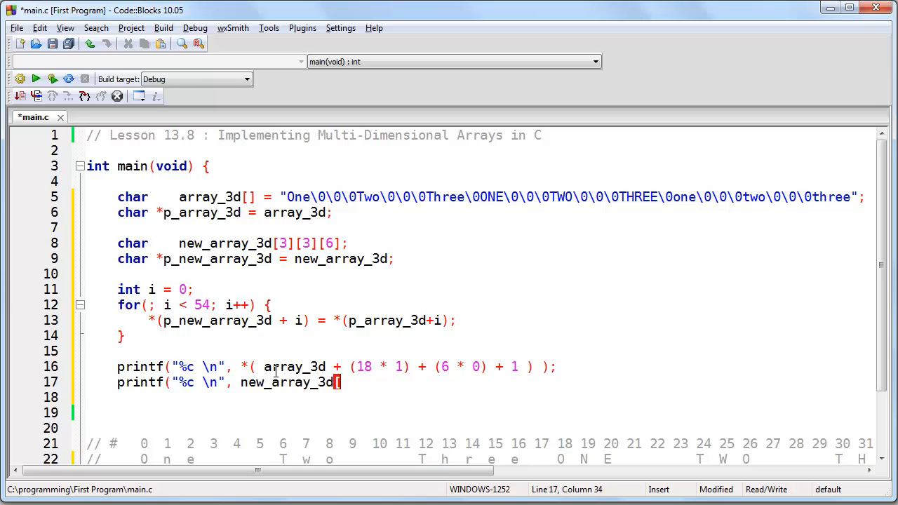
pyautogui.write('[1][0][1]')
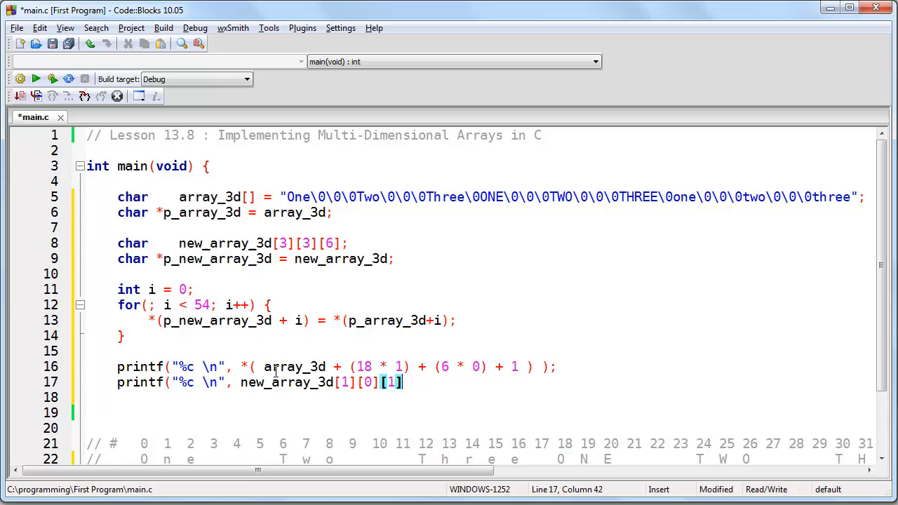
pyautogui.write(');')
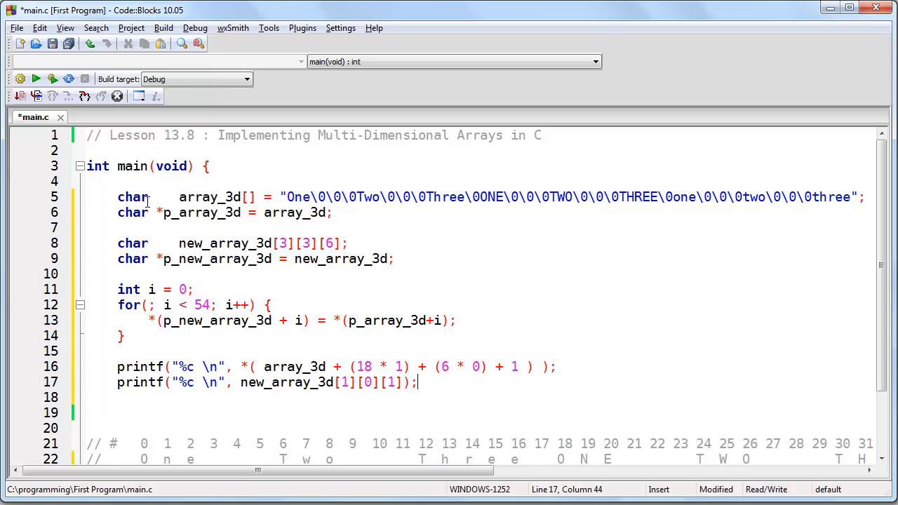
pyautogui.click(53, 79)
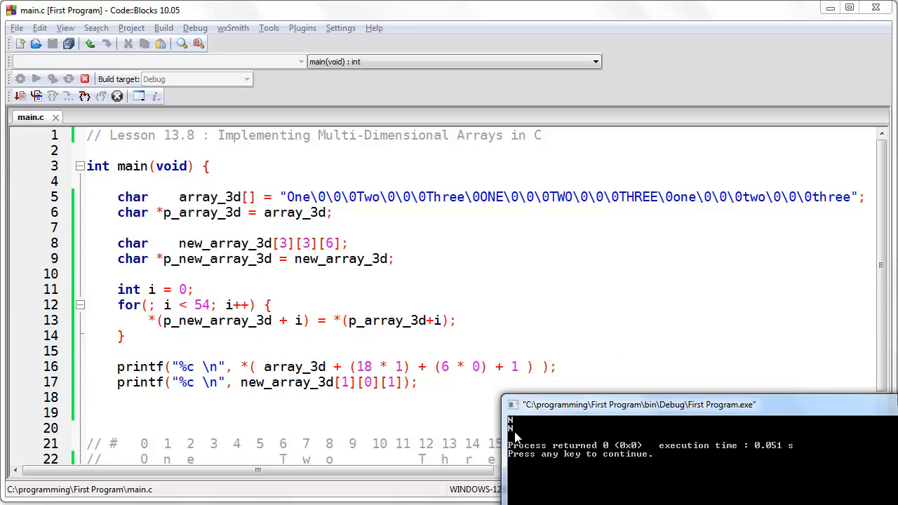
pyautogui.moveTo(517, 438)
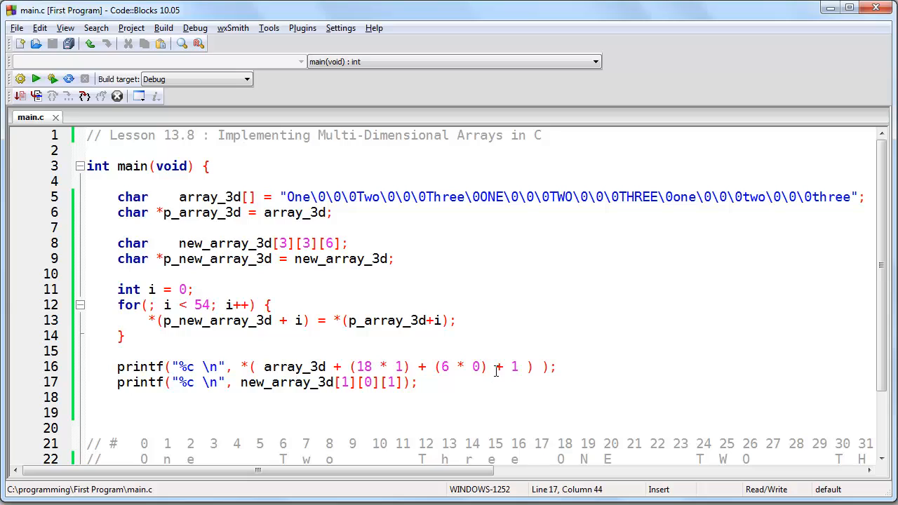
# - Change both printf calls to %s printing (array_3d + 18) and new_array_3d[1][0] strings
pyautogui.click(419, 382)
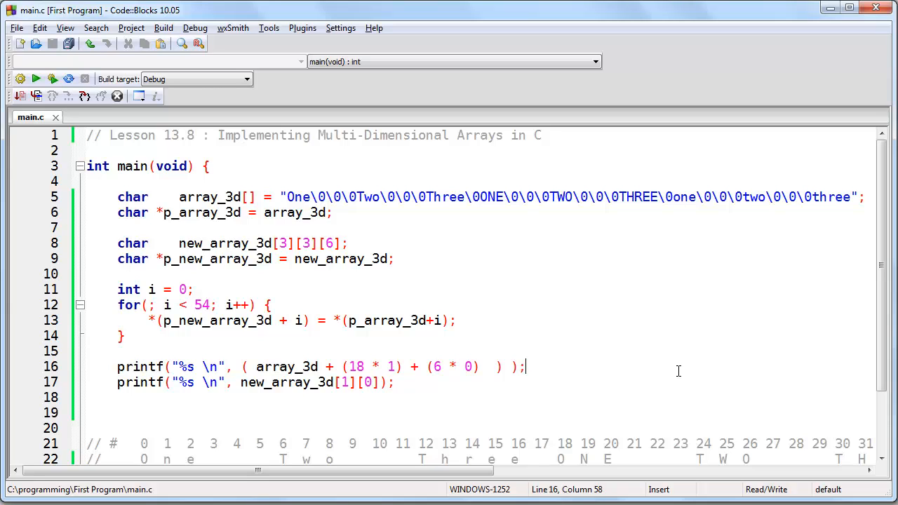
pyautogui.moveTo(432, 288)
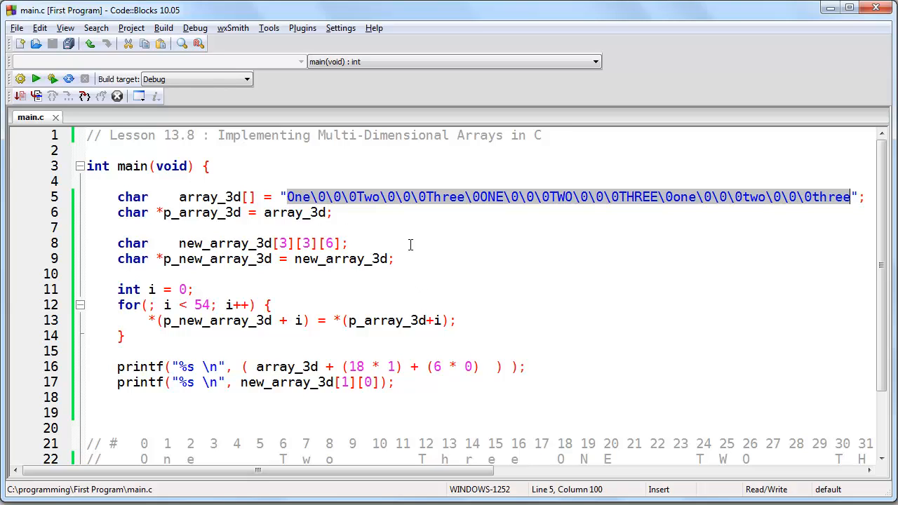
pyautogui.moveTo(462, 212)
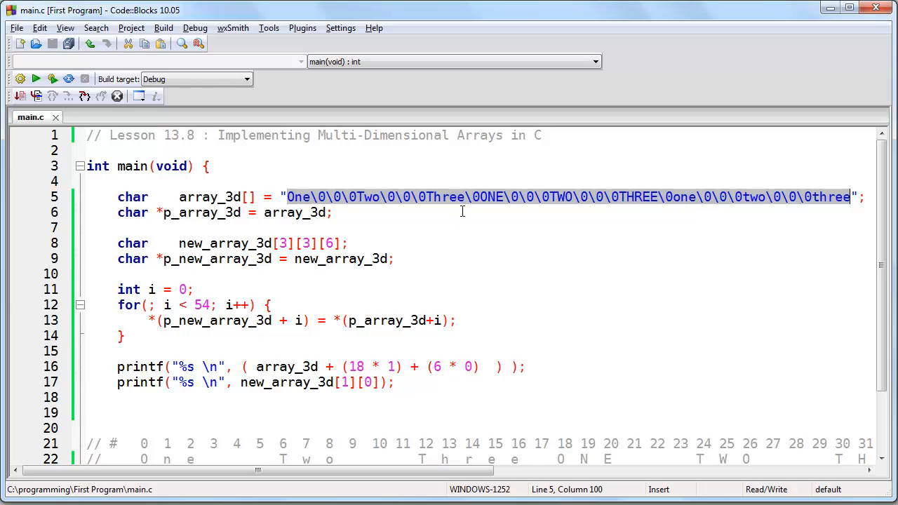
pyautogui.click(526, 242)
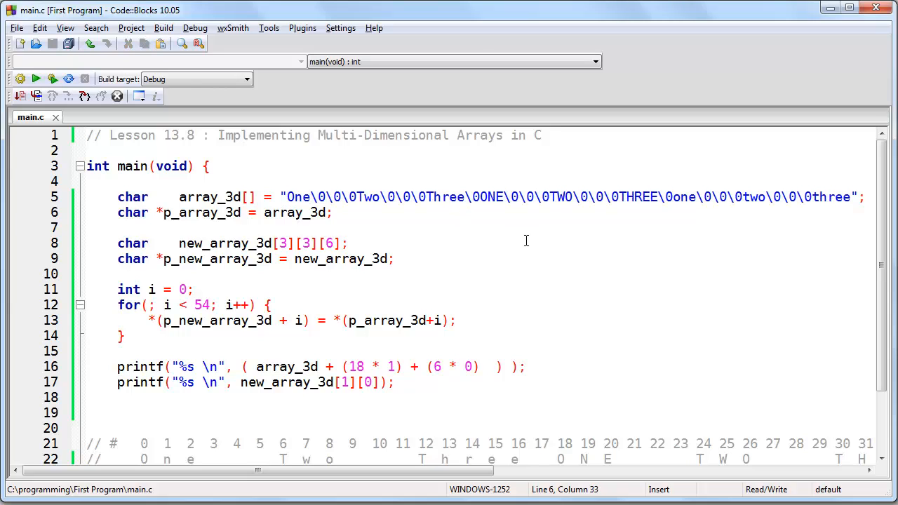
pyautogui.click(334, 213)
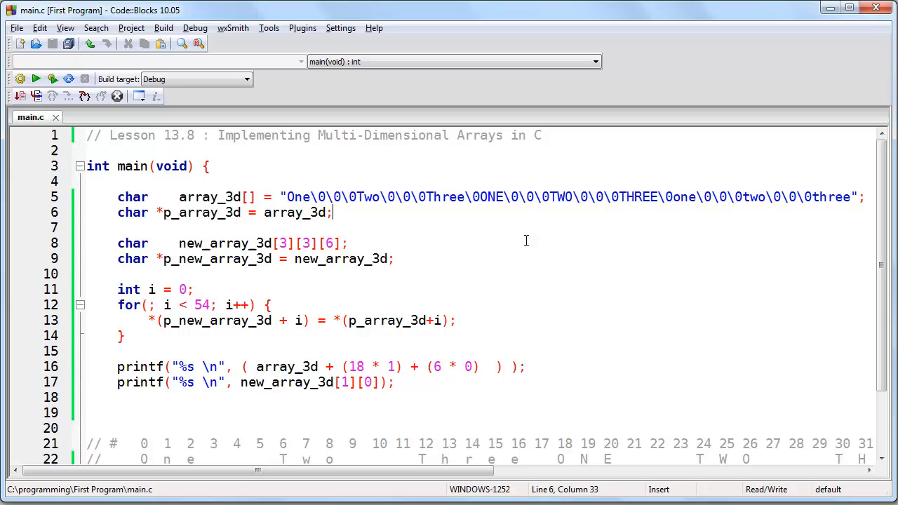